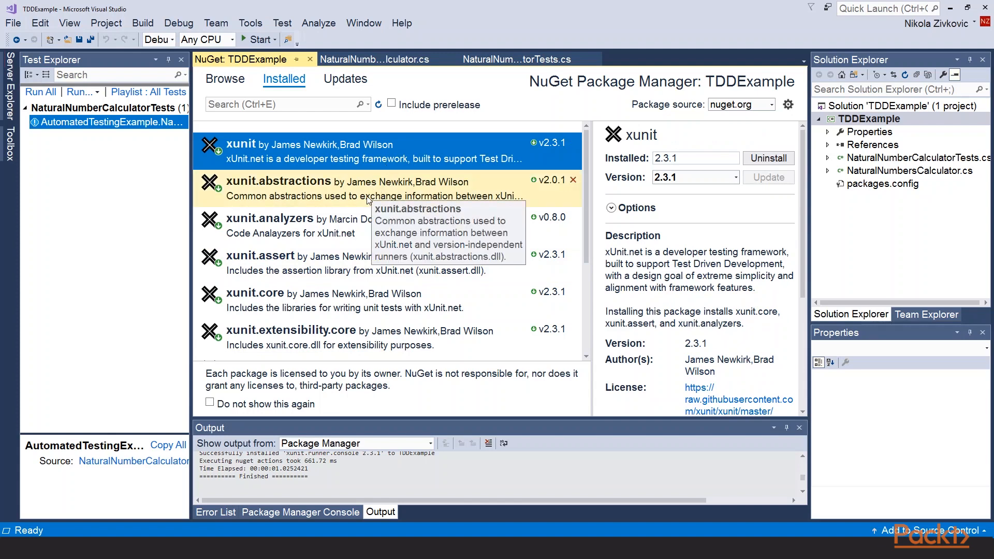
# Step: Review the installed xUnit and Visual Studio test runner packages, then switch to NaturalNumbersCalculator.cs
pyautogui.scroll(-3)
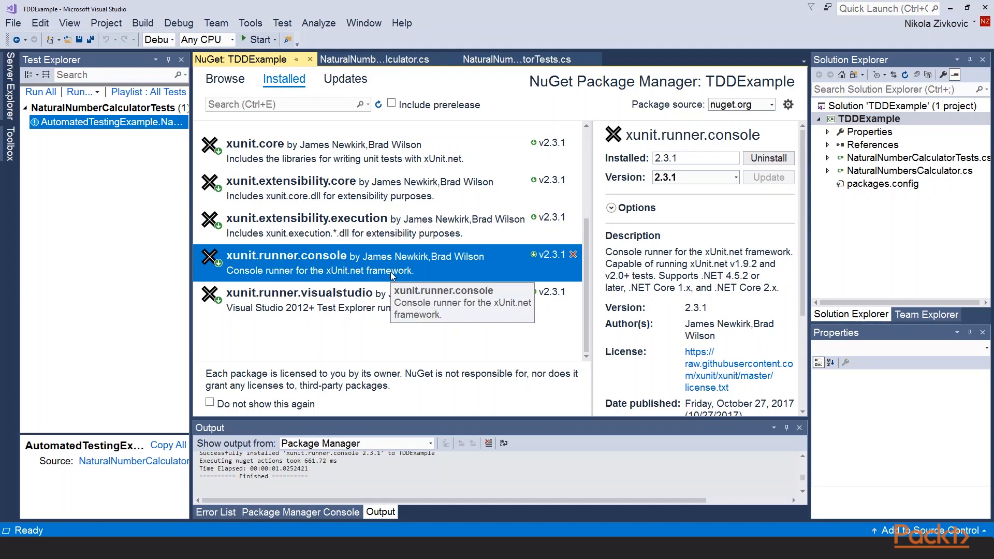
pyautogui.moveTo(381, 293)
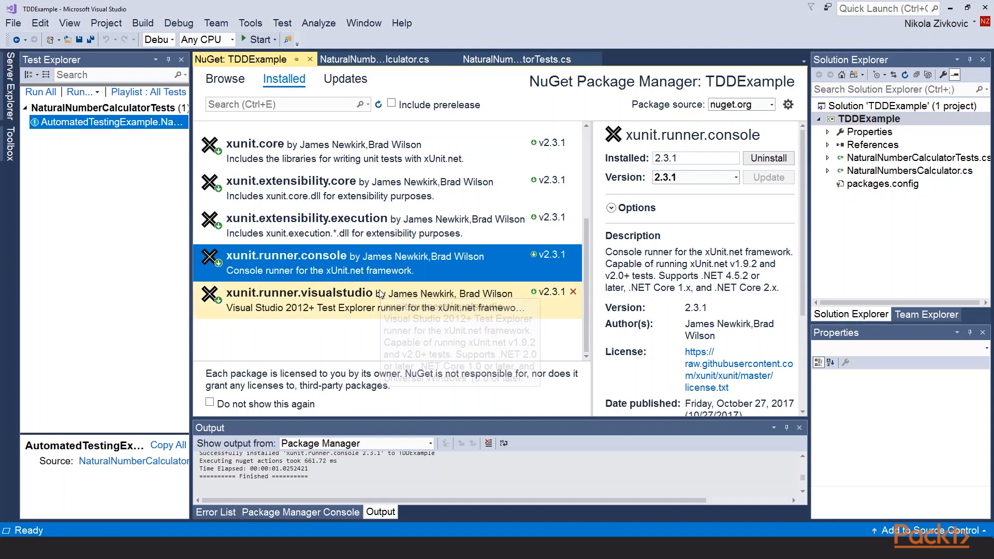
pyautogui.click(299, 293)
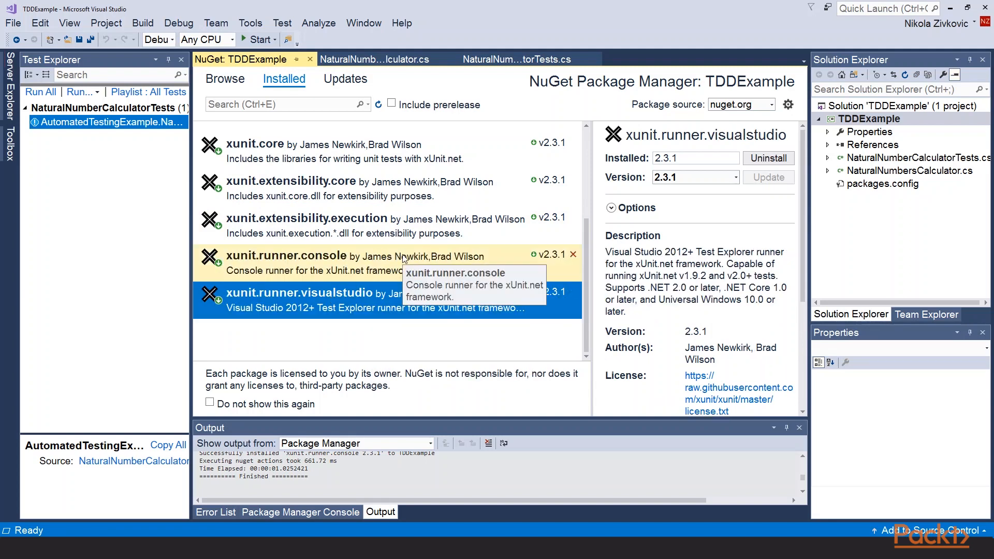
pyautogui.moveTo(378, 278)
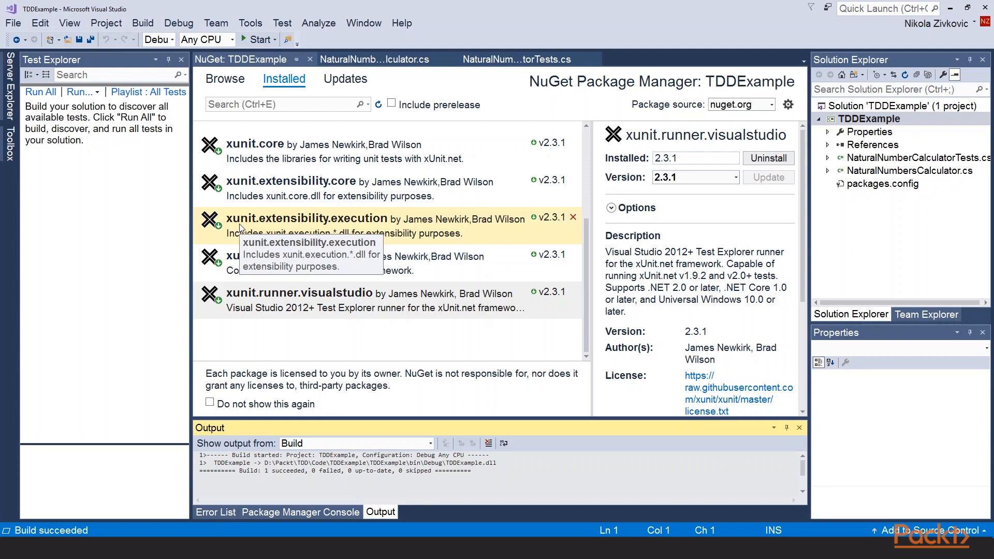
pyautogui.click(373, 59)
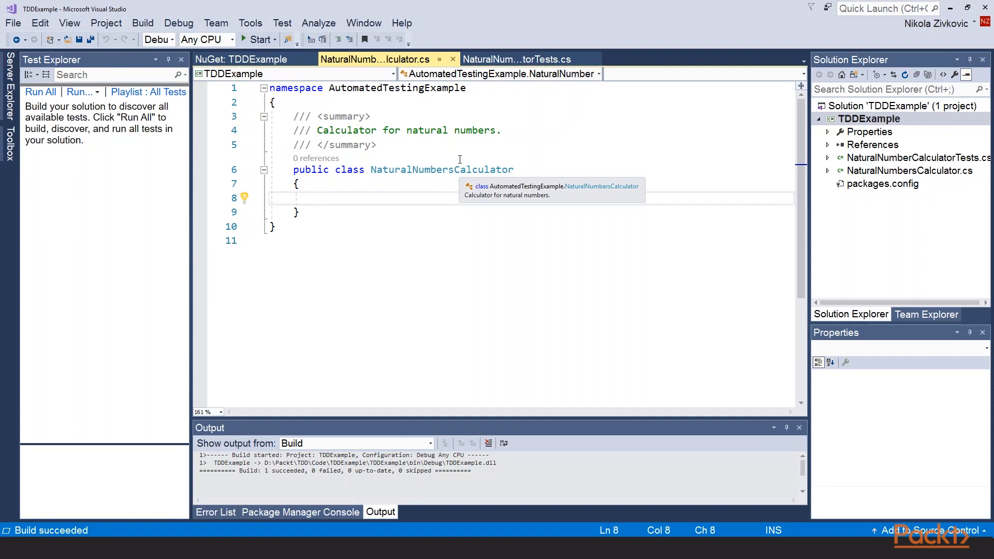
# Step: Switch to the NaturalNumberCalculatorTests.cs file with its empty test class
pyautogui.click(516, 59)
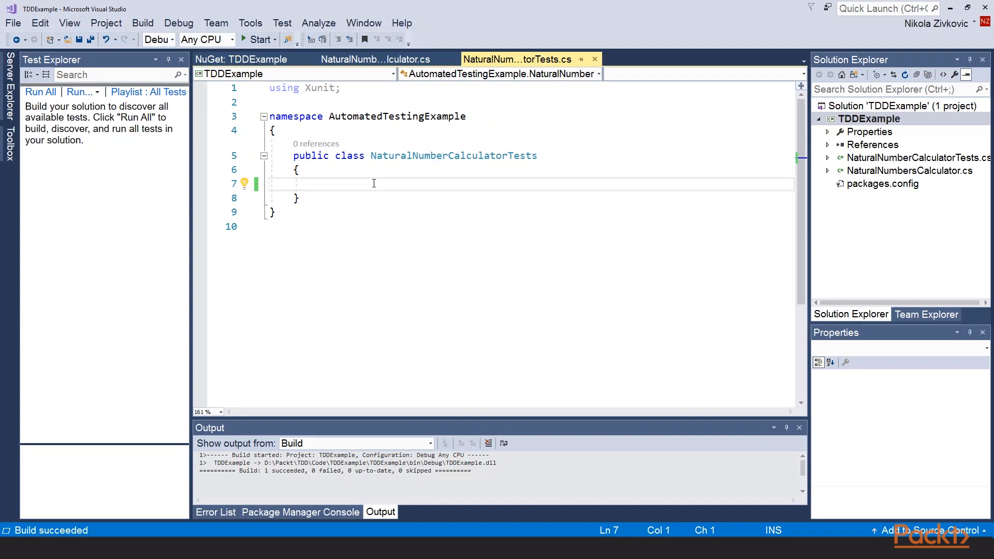
# Step: Write a [Fact] method public void SubtractMethod_Numbers_Success() inside the test class
pyautogui.write('[]')
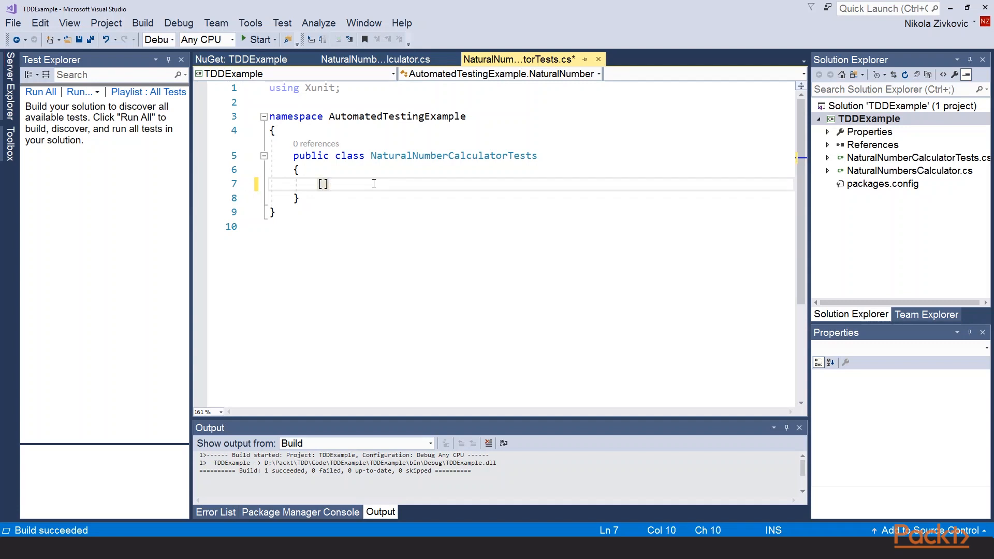
pyautogui.write('Fact')
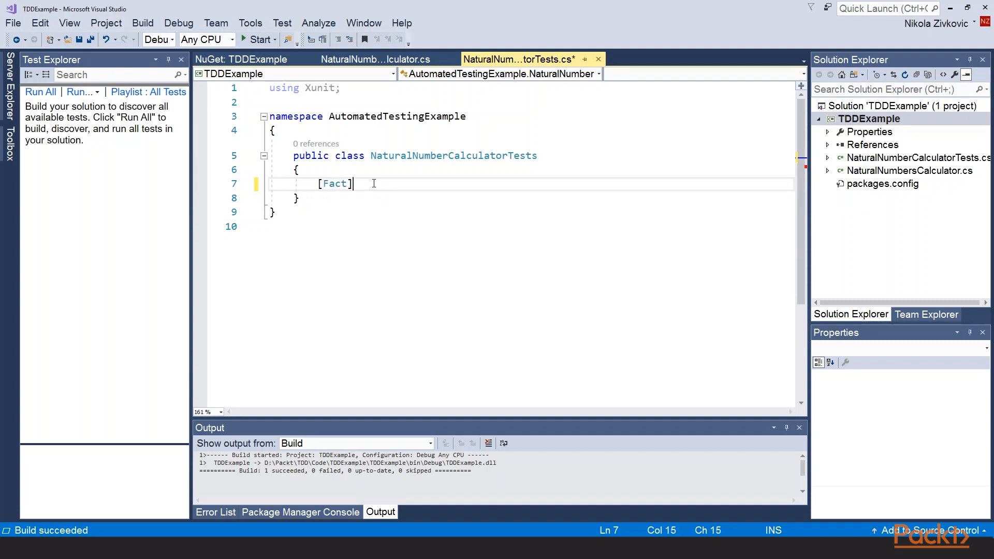
pyautogui.press('Return')
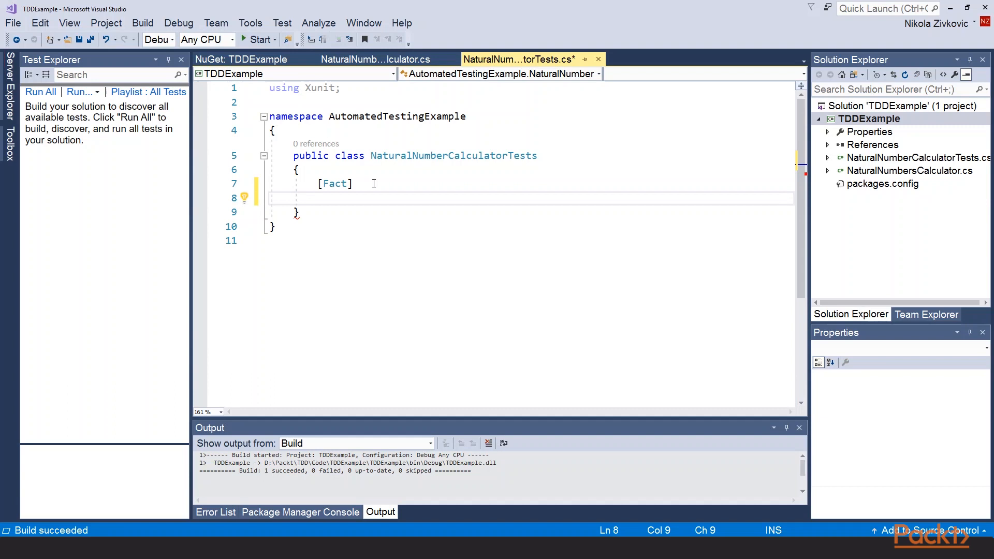
pyautogui.write('public')
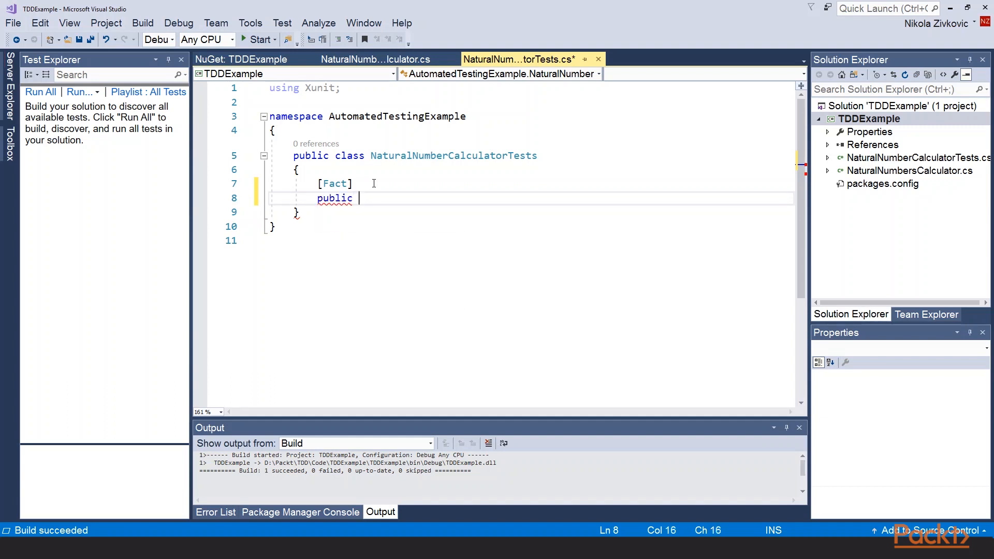
pyautogui.write('void')
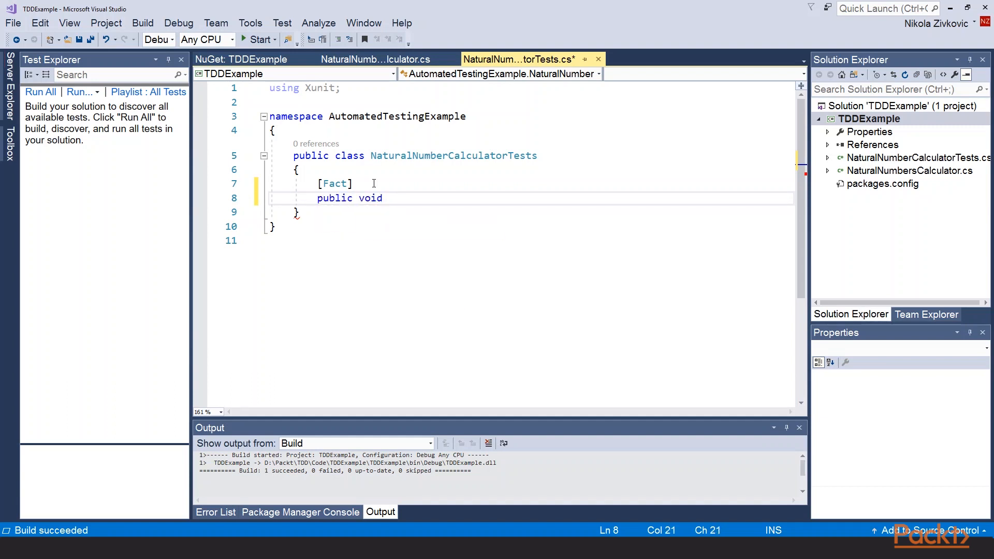
pyautogui.write('SubtractM')
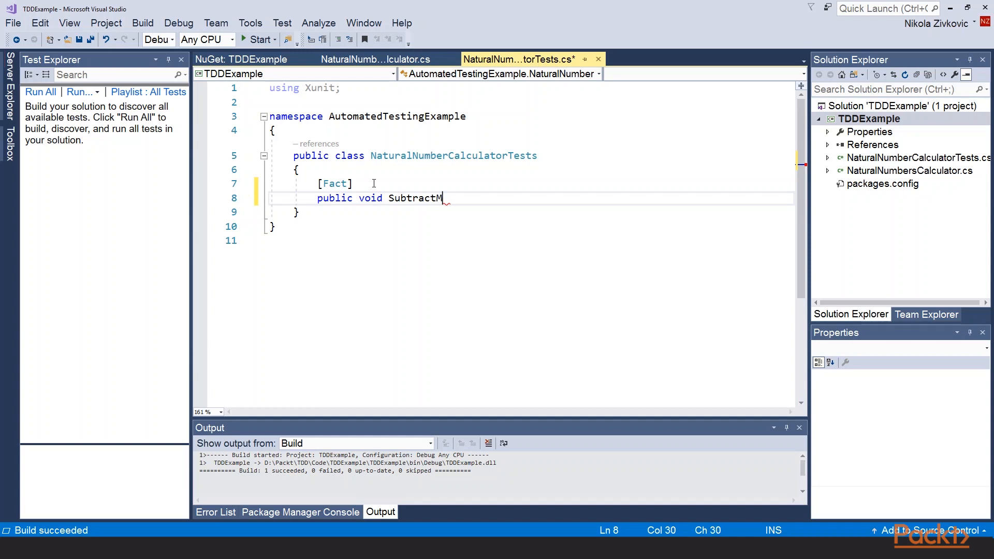
pyautogui.write('ethod_Nu')
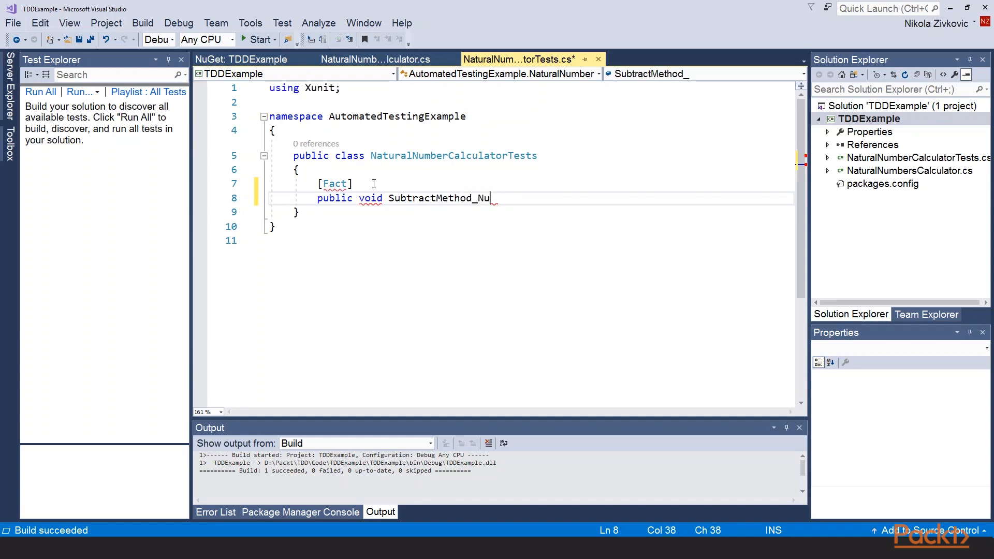
pyautogui.write('mbers_')
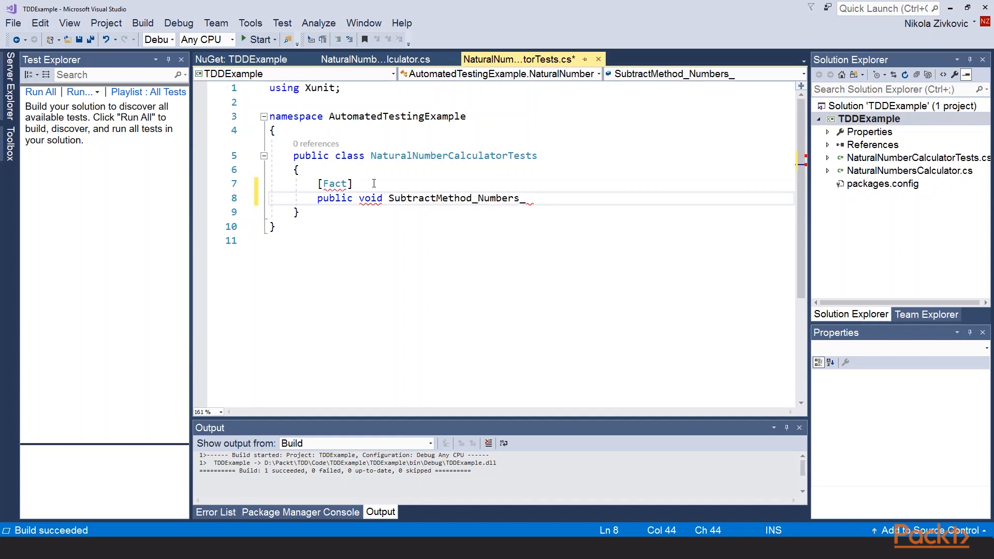
pyautogui.write('Success()')
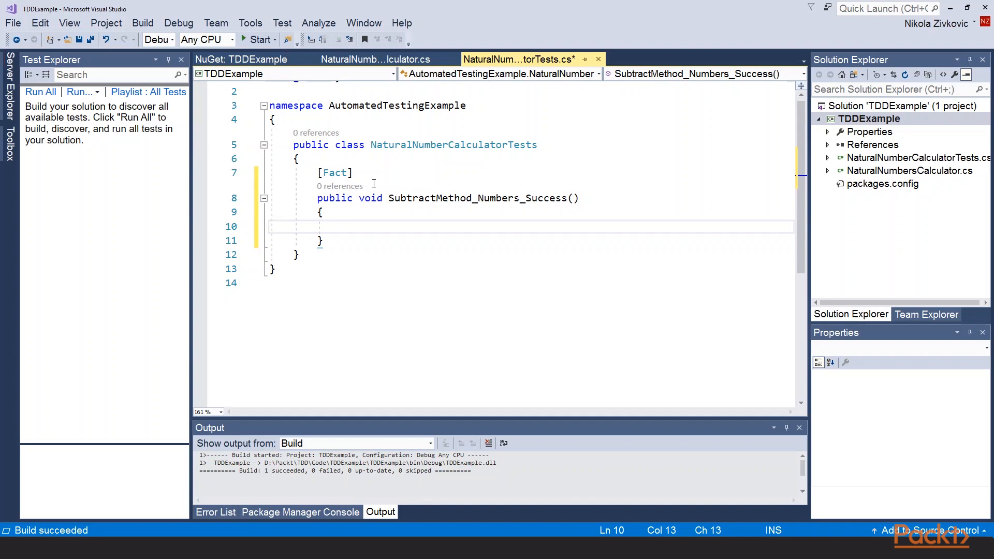
# Step: Write the test body with new NaturalNumbersCalculator, Subtract(4, 3) and Assert.Equal(1, result); select undefined Subtract
pyautogui.write('var calculato')
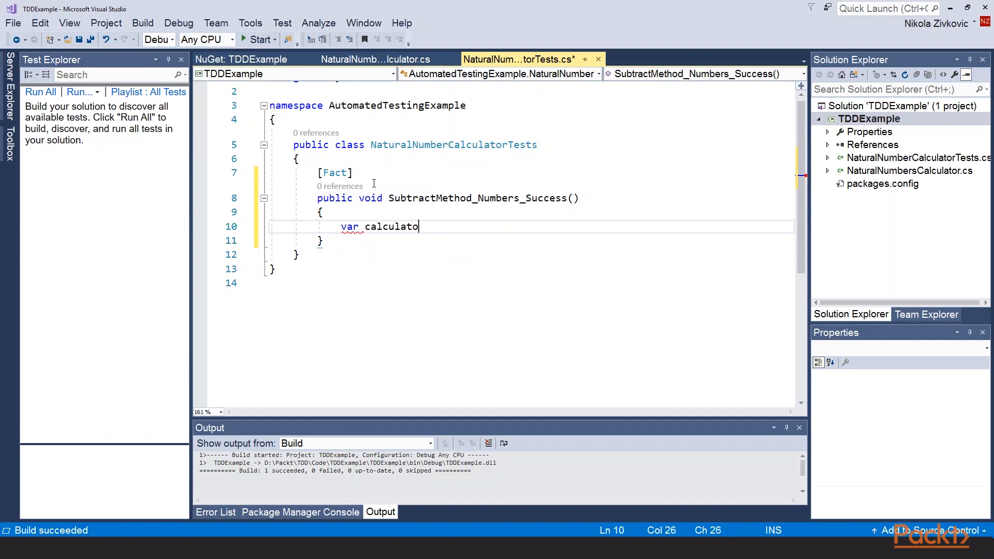
pyautogui.write('r = new NaturalNumbersCalculator();')
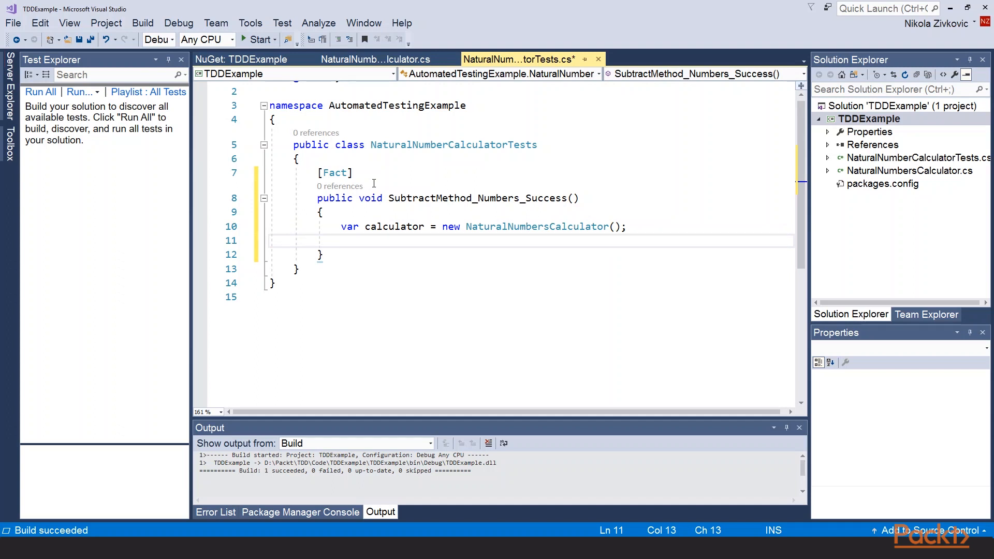
pyautogui.write('var resutl')
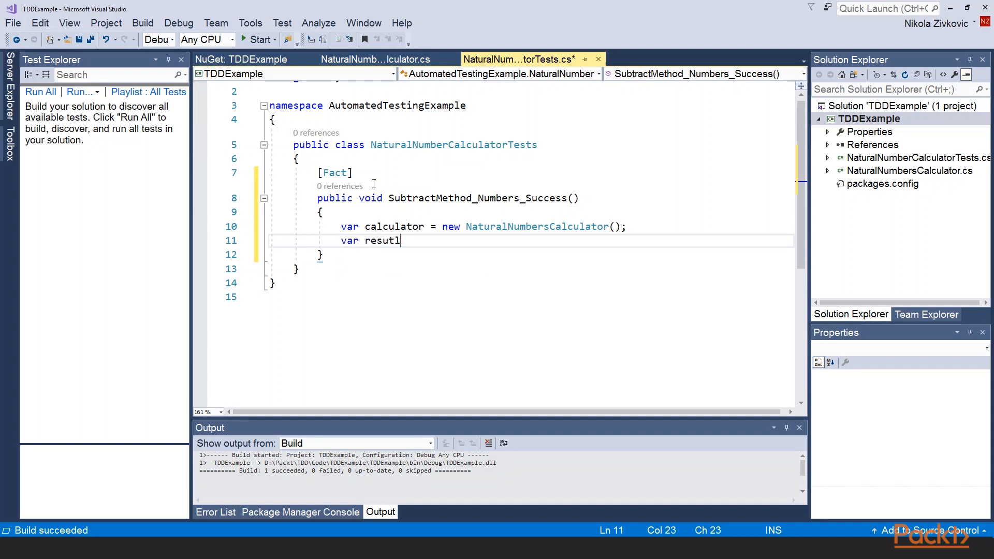
pyautogui.write('= calculator.Subtract(4,')
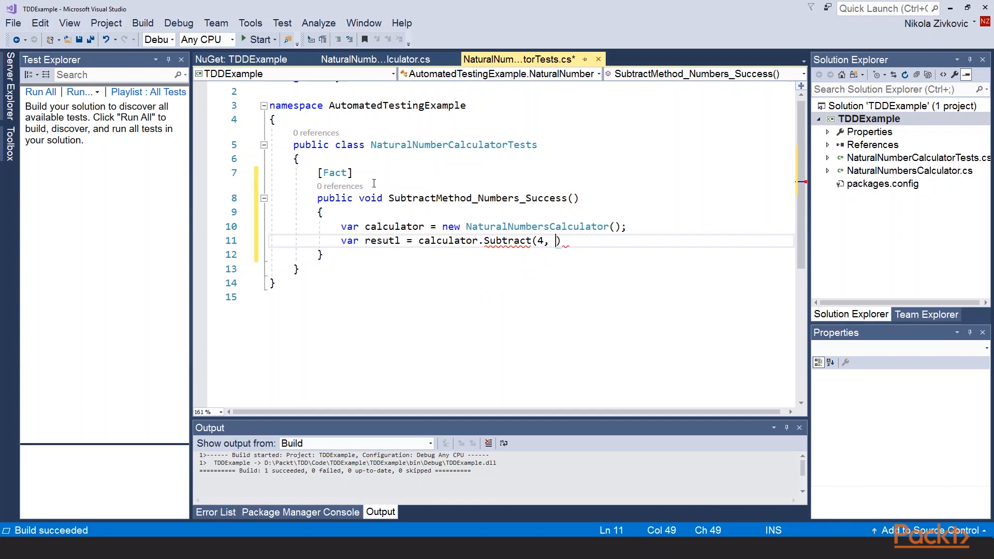
pyautogui.write('3);')
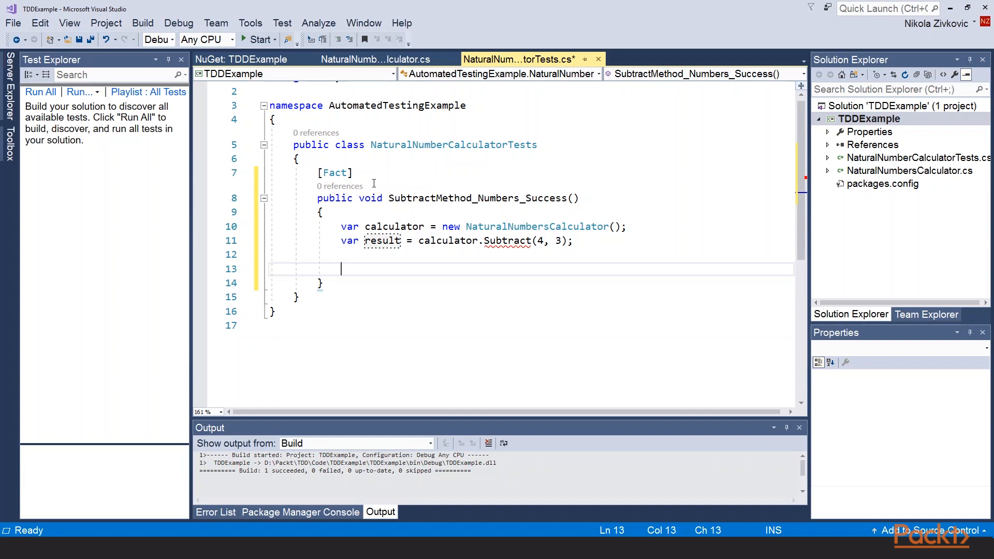
pyautogui.write('Assert.')
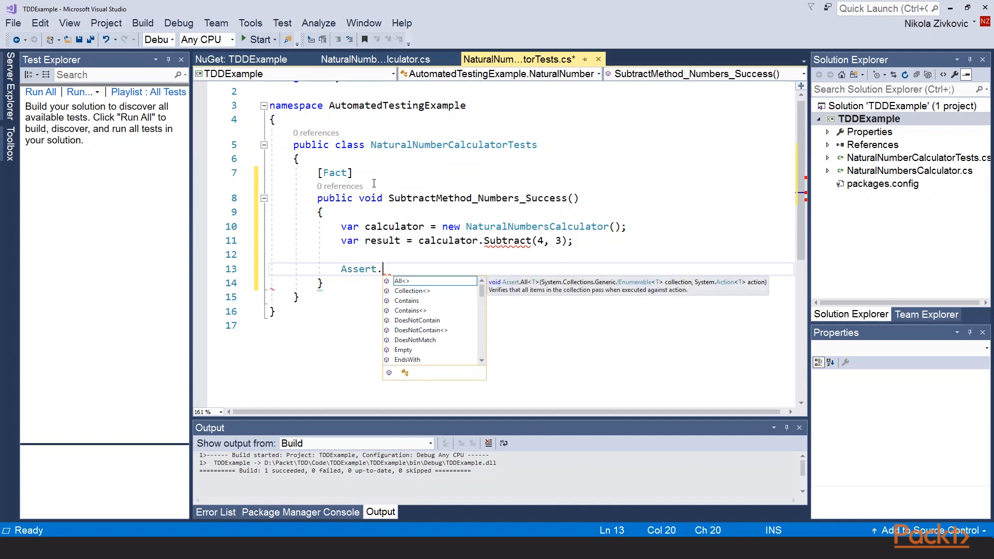
pyautogui.write('Equal(1, result);')
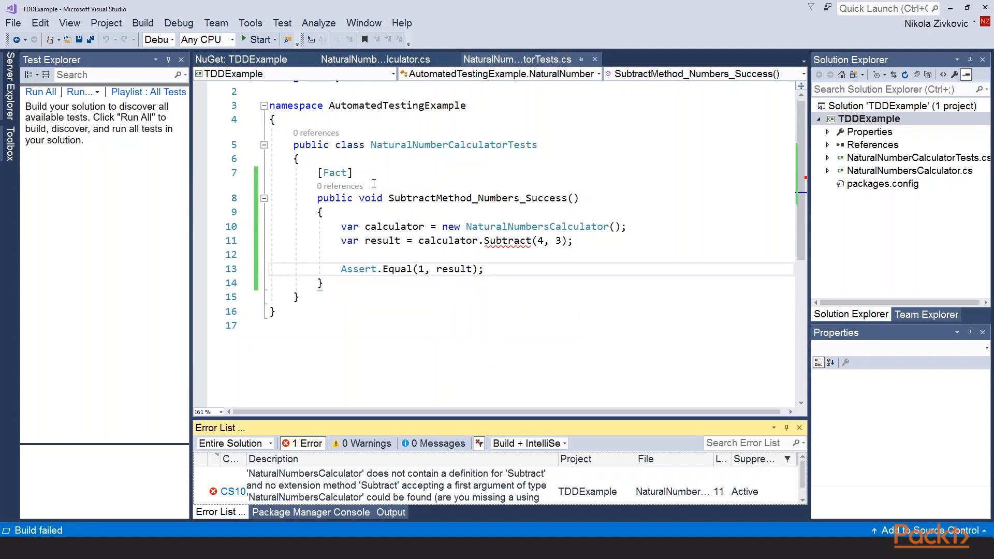
pyautogui.click(508, 240)
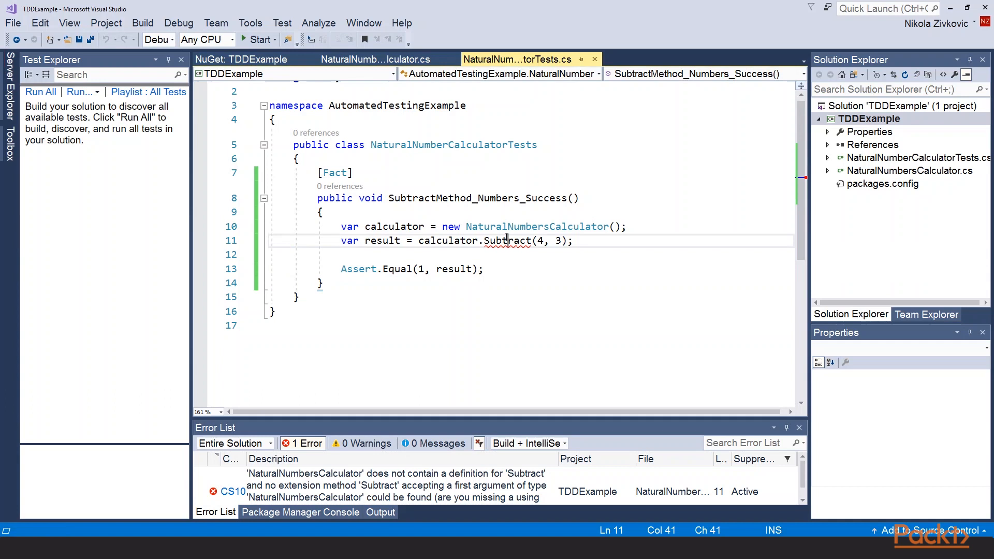
pyautogui.doubleClick(507, 241)
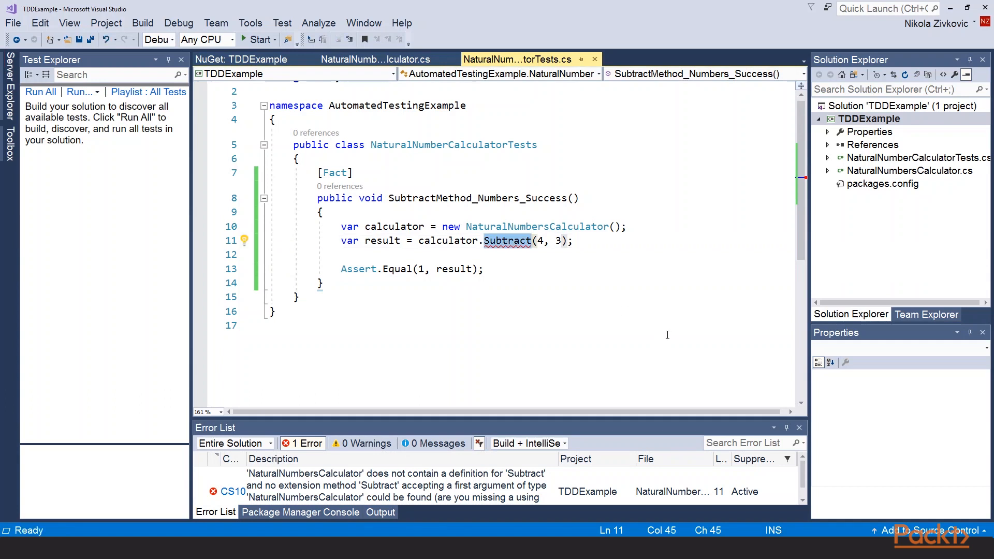
pyautogui.moveTo(375, 59)
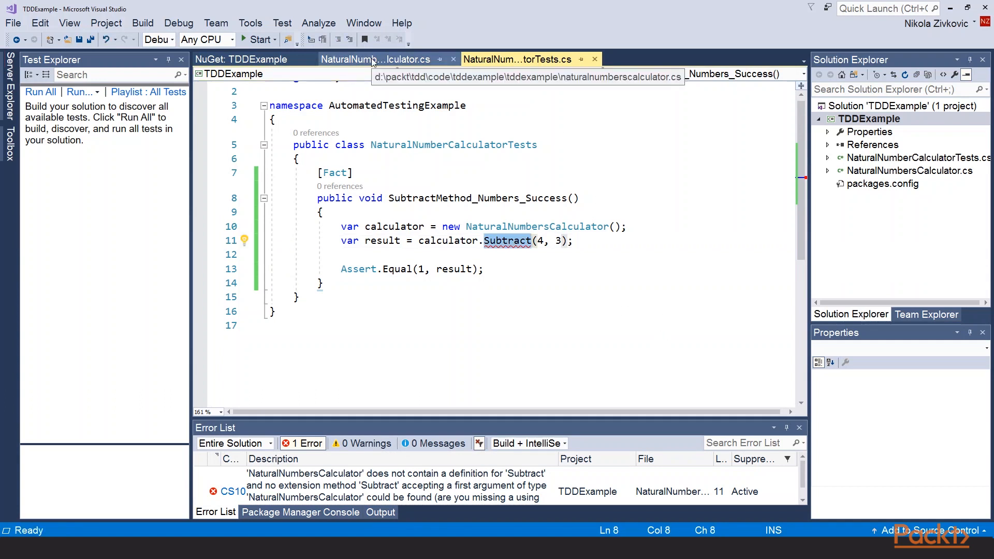
# Step: Add public int Subtract(int a, int b) with return 0 to NaturalNumbersCalculator
pyautogui.click(374, 59)
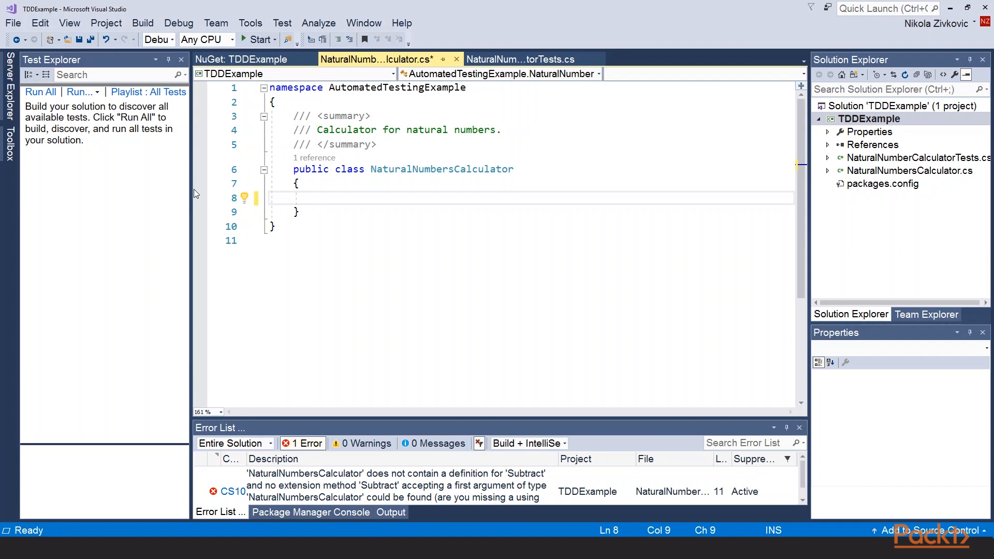
pyautogui.write('public int Subtr')
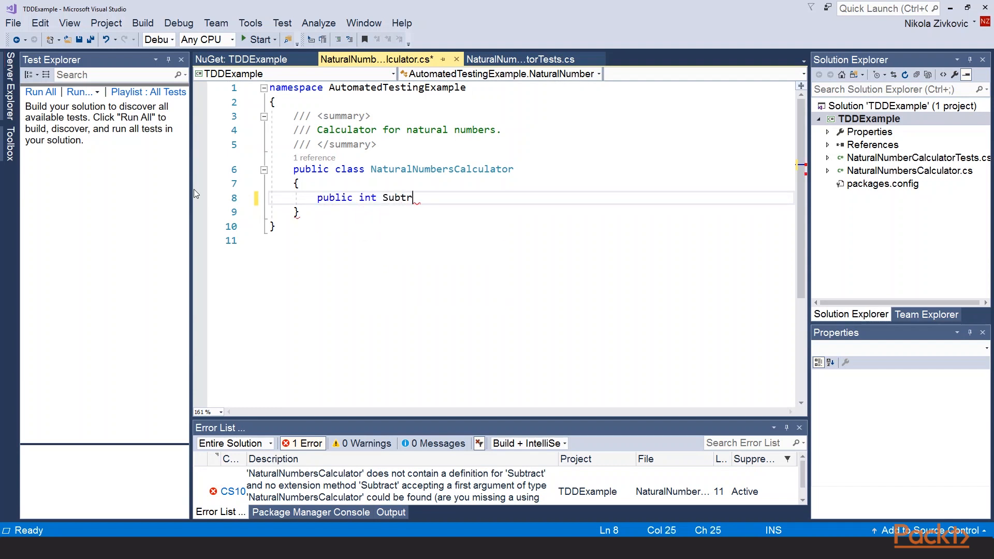
pyautogui.write('act()')
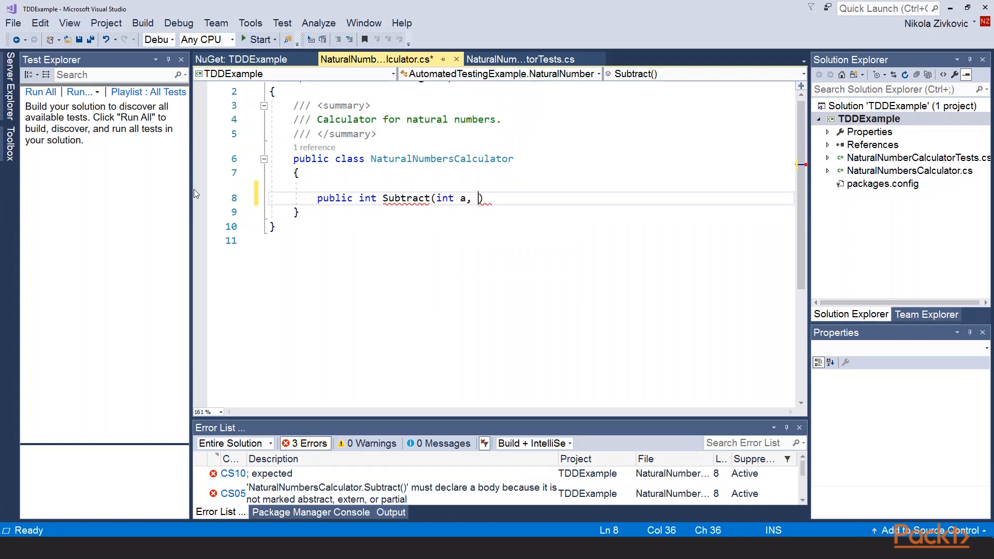
pyautogui.write('int b')
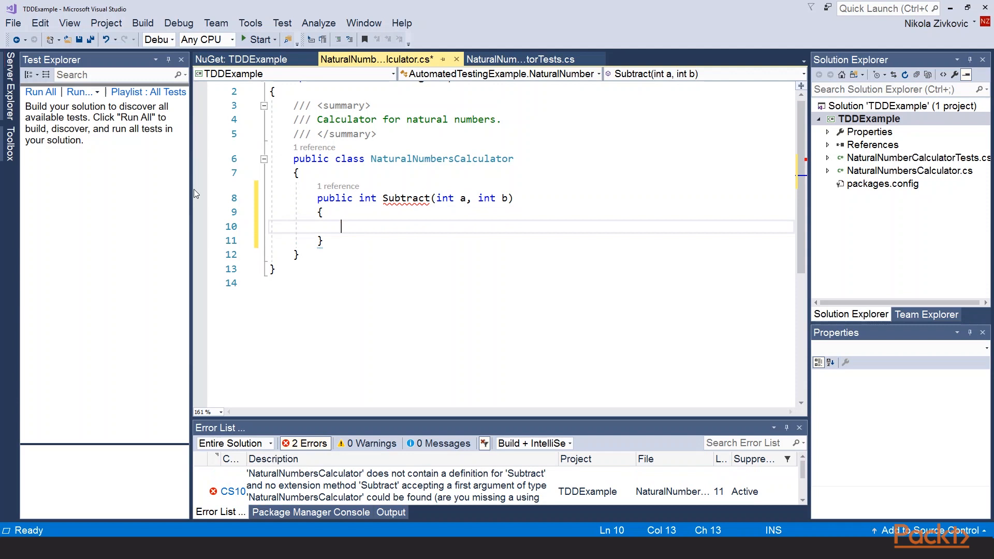
pyautogui.write('r')
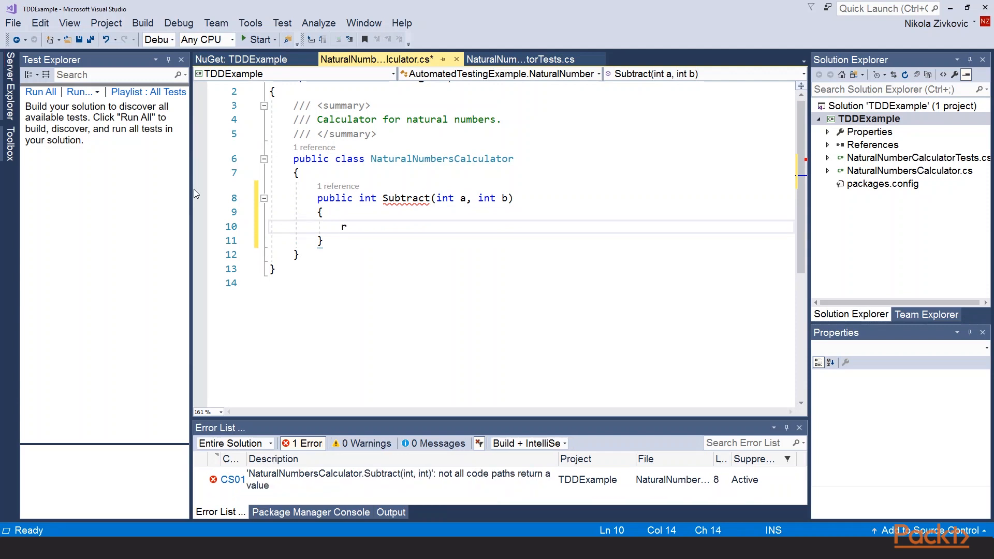
pyautogui.write('eturn 0;')
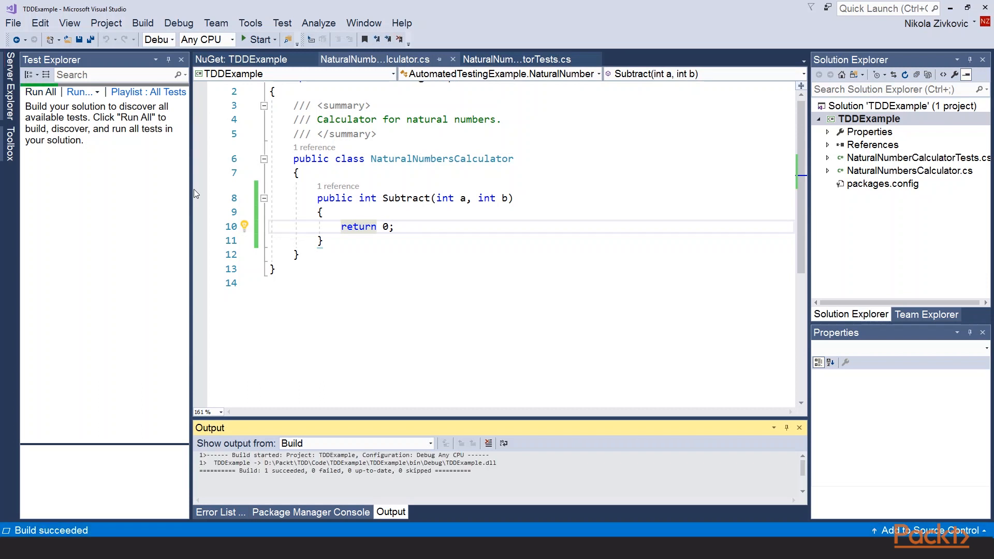
# Step: Run all tests and inspect SubtractMethod_Numbers_Success failing with expected 1, actual 0
pyautogui.click(40, 92)
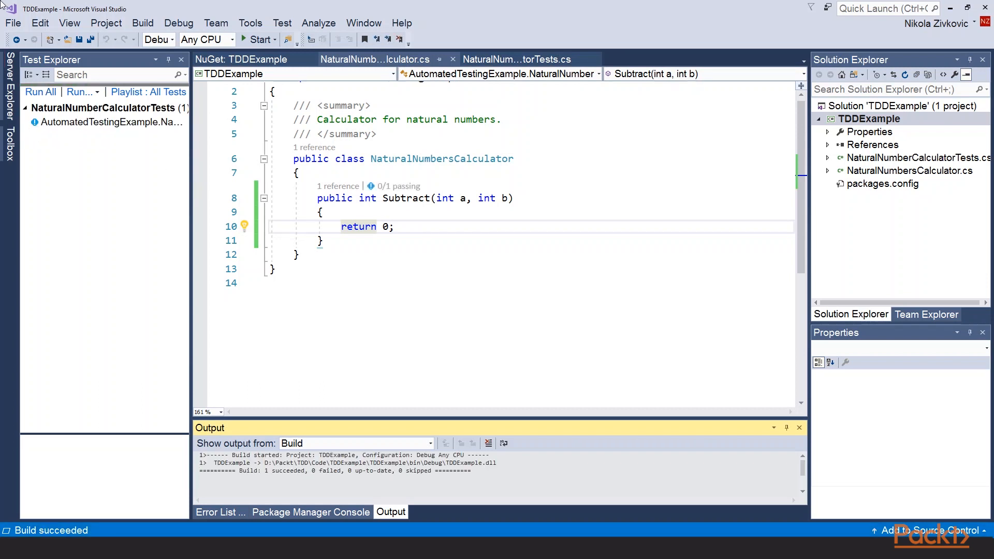
pyautogui.moveTo(108, 121)
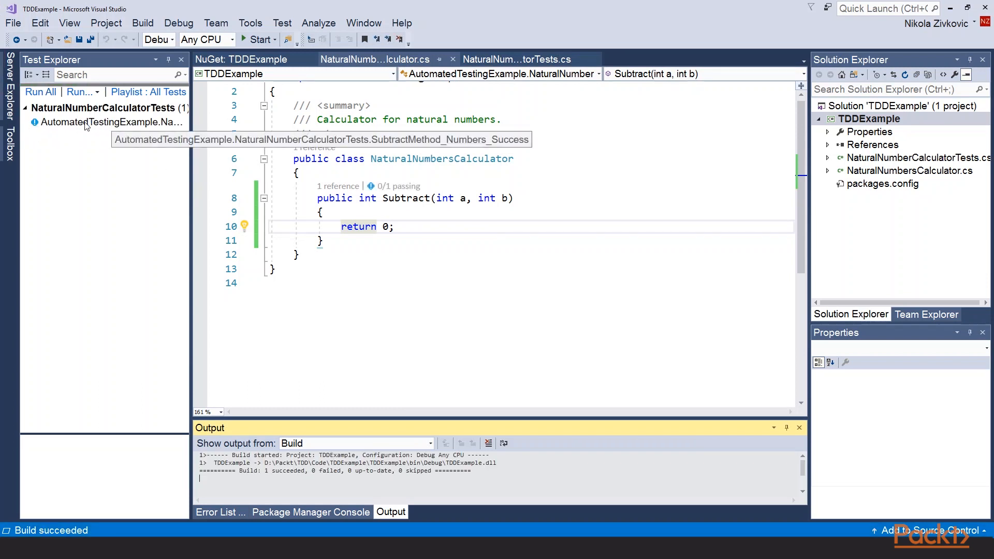
pyautogui.click(41, 92)
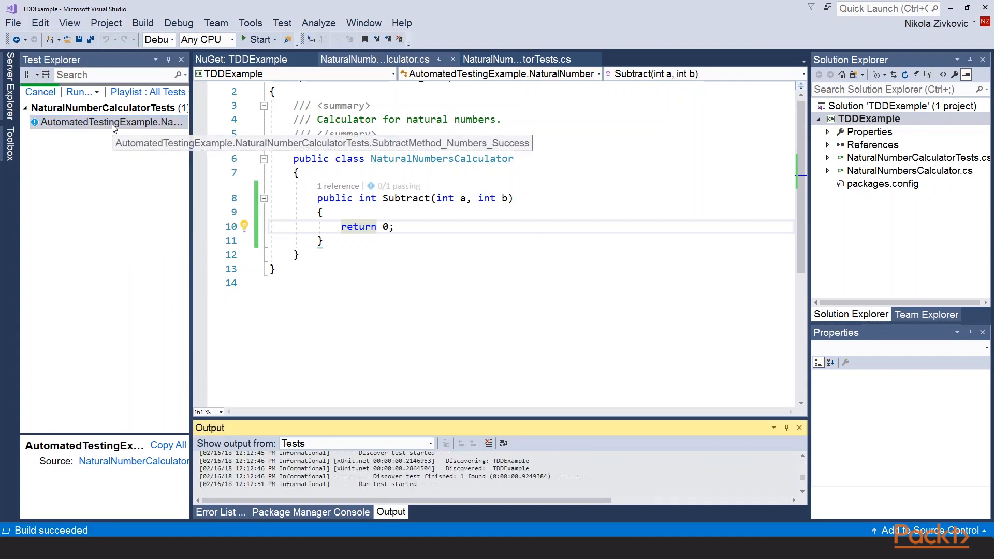
pyautogui.click(40, 92)
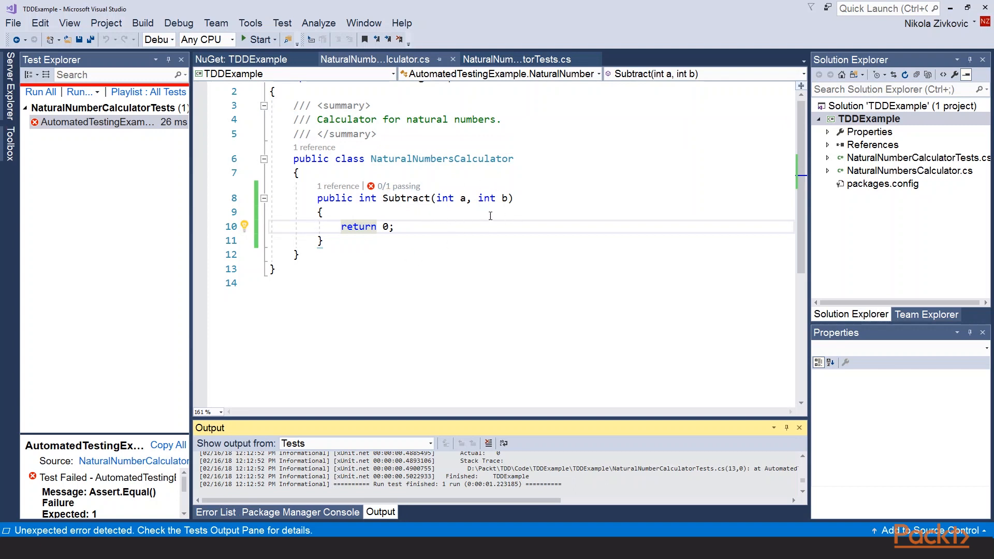
pyautogui.click(517, 59)
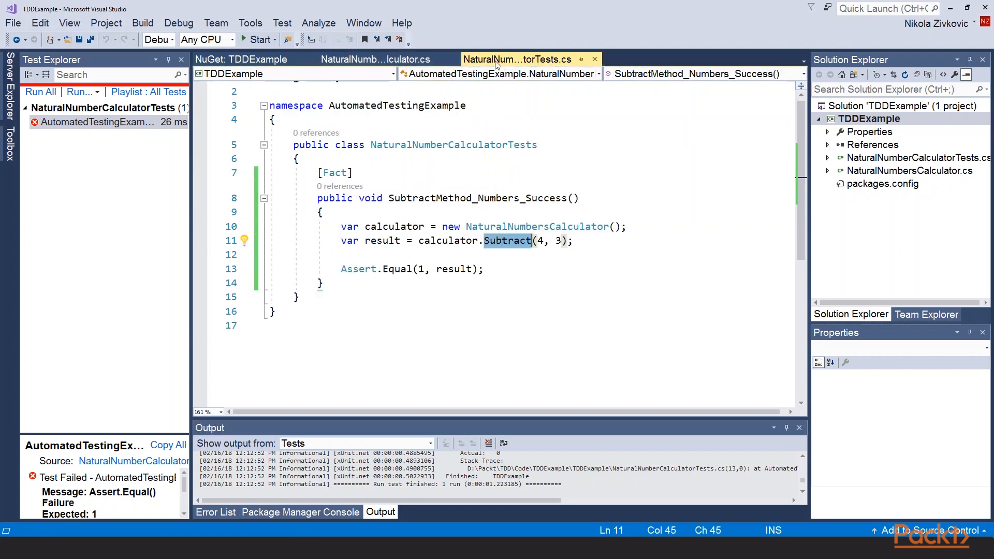
pyautogui.moveTo(539, 241)
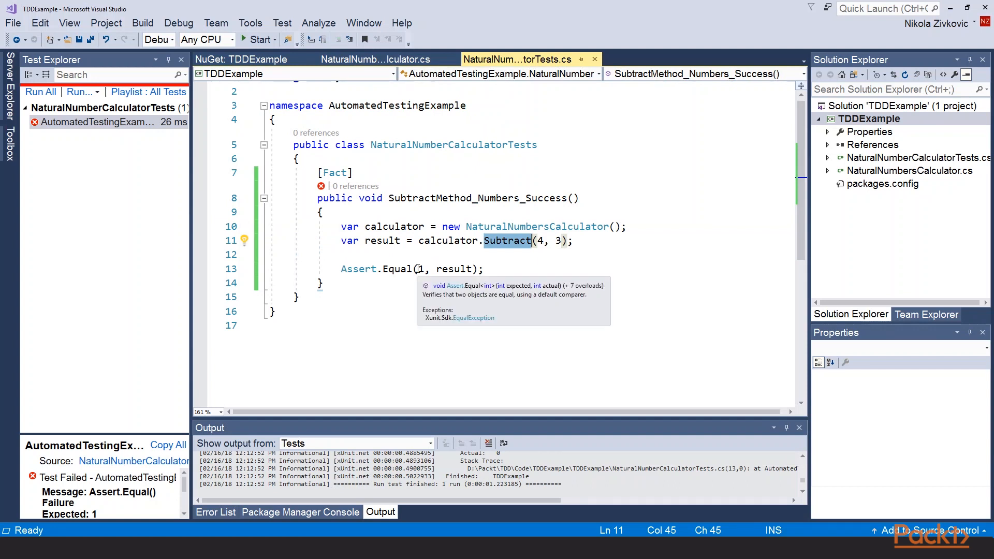
pyautogui.moveTo(421, 269)
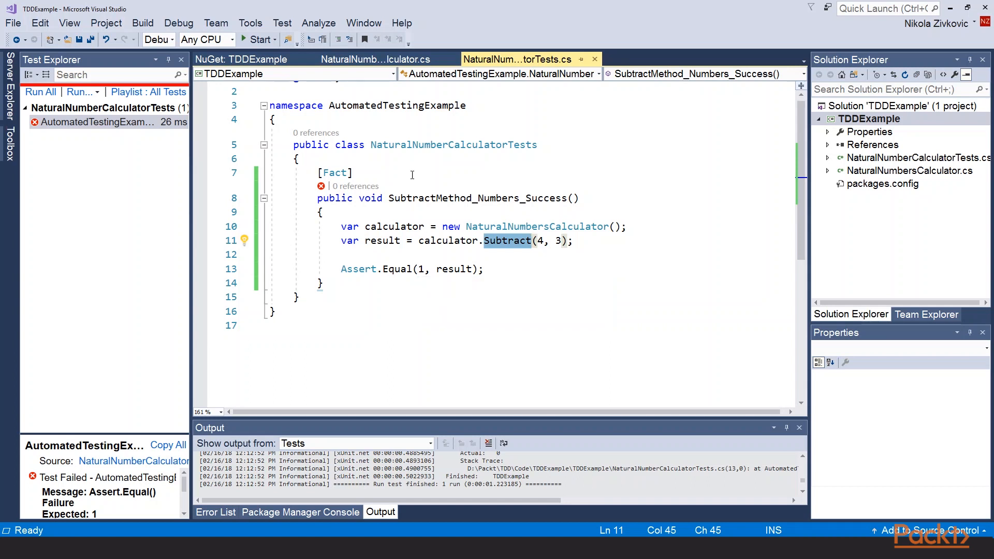
pyautogui.click(374, 59)
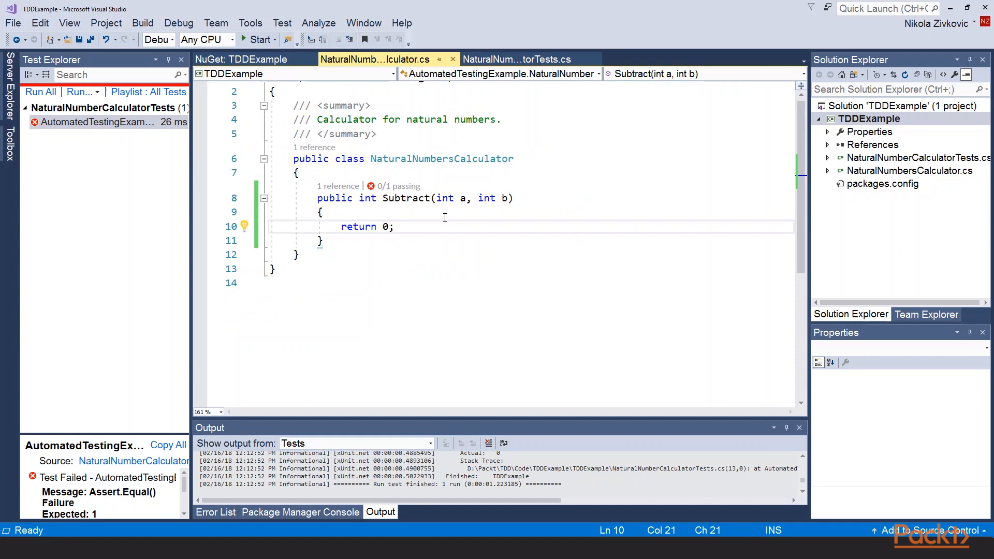
# Step: Change Subtract to return a - b and rerun the failed test so it passes
pyautogui.write('a -')
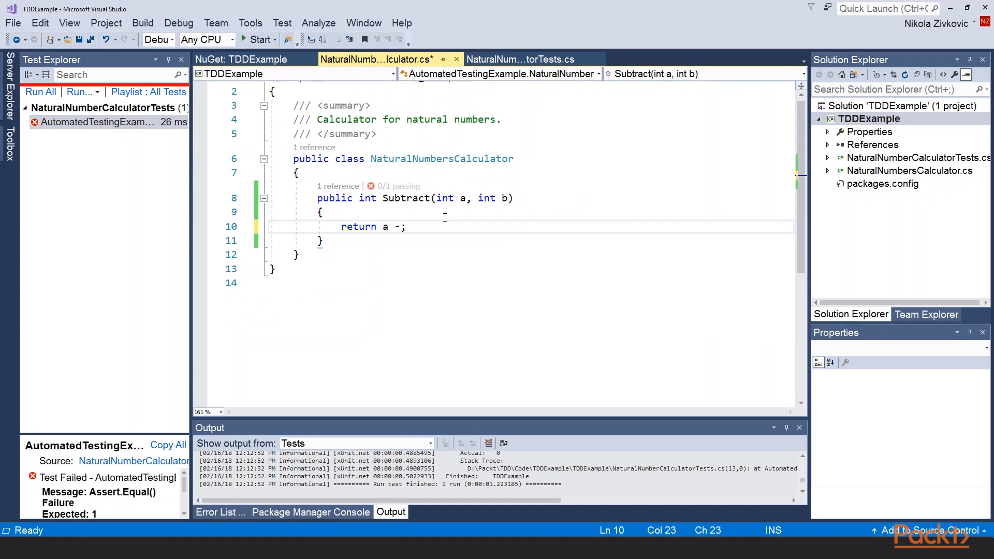
pyautogui.write('b')
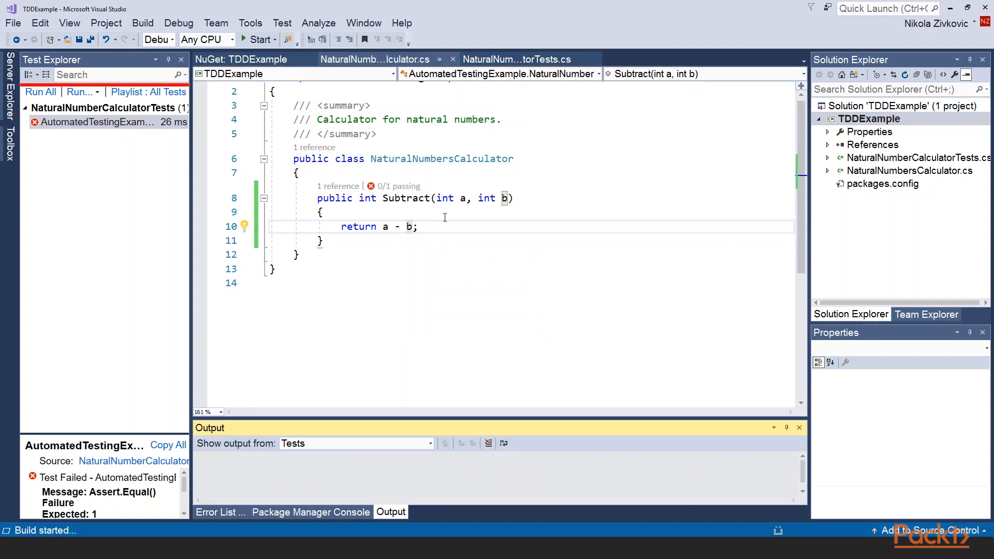
pyautogui.rightClick(95, 122)
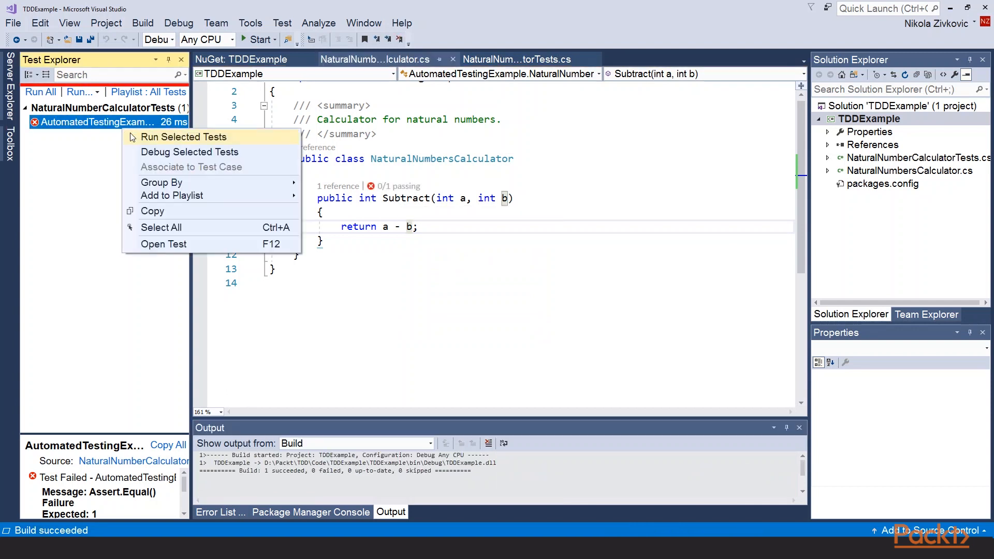
pyautogui.click(183, 137)
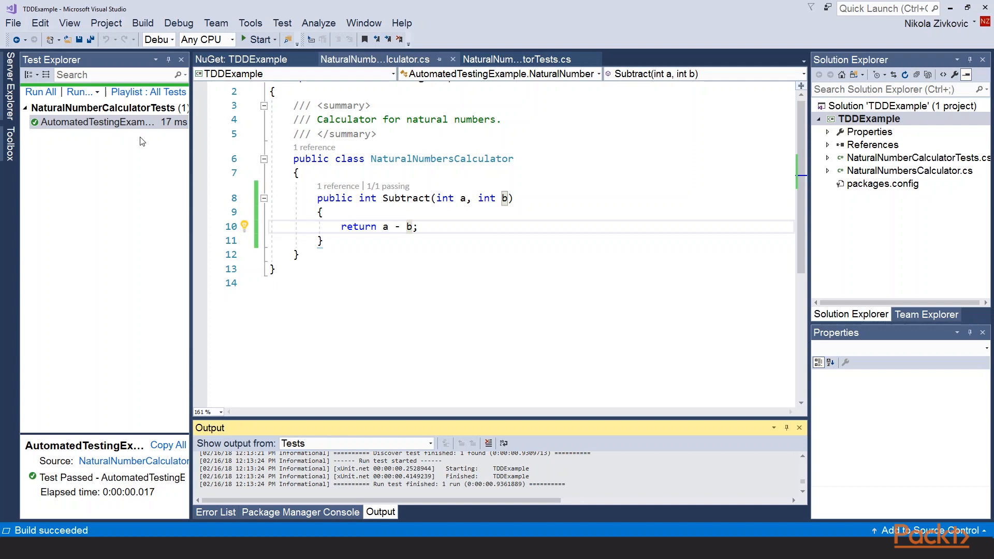
pyautogui.moveTo(435, 250)
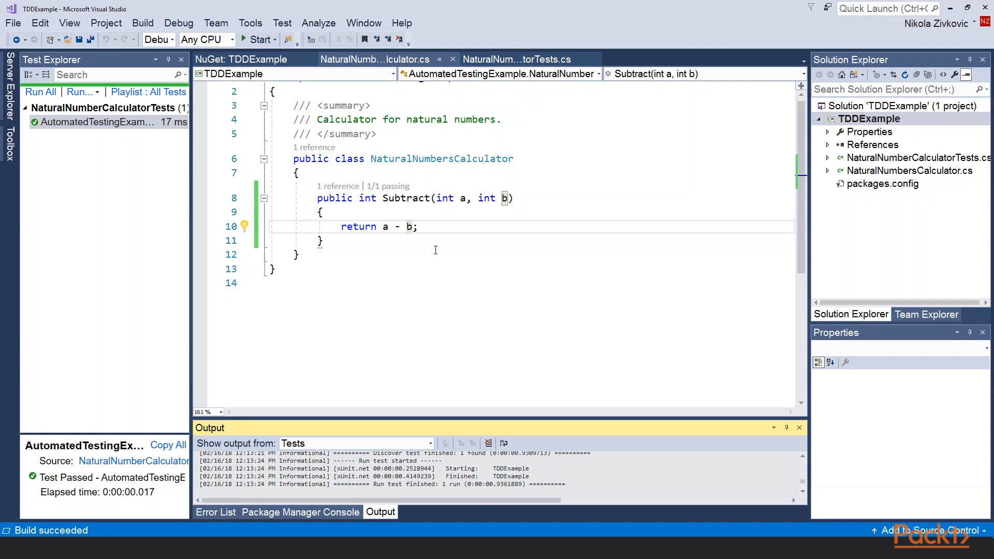
pyautogui.moveTo(551, 16)
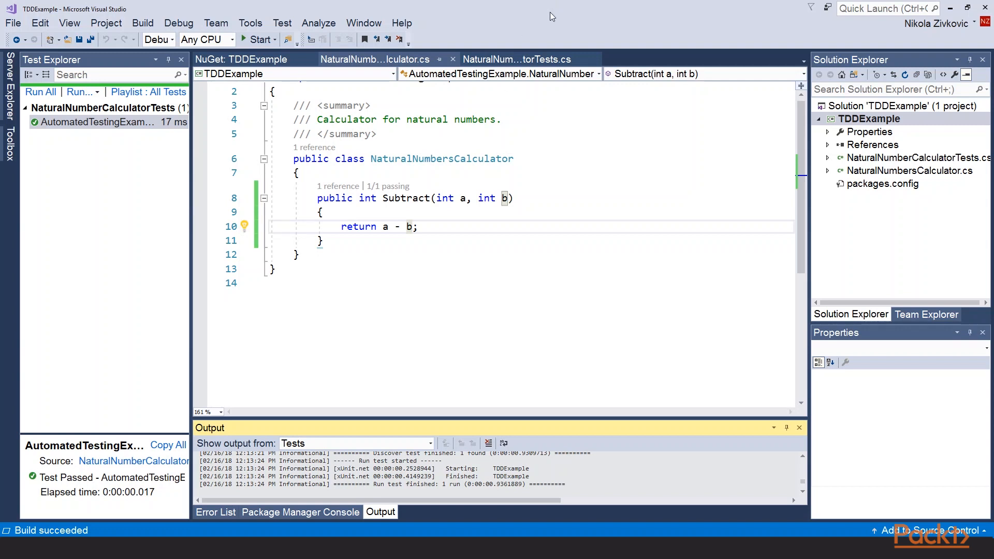
# Step: Switch back to the NaturalNumberCalculatorTests.cs document
pyautogui.click(514, 59)
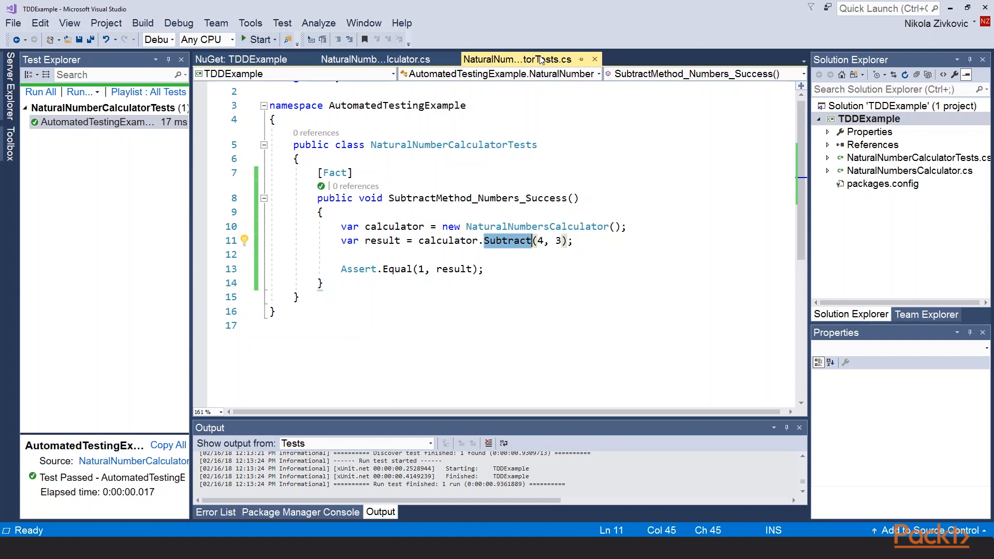
# Step: Below the first test, write [Fact] public void SubtractMethod_SecondLargerThanFirst_Success() with empty braces
pyautogui.click(322, 282)
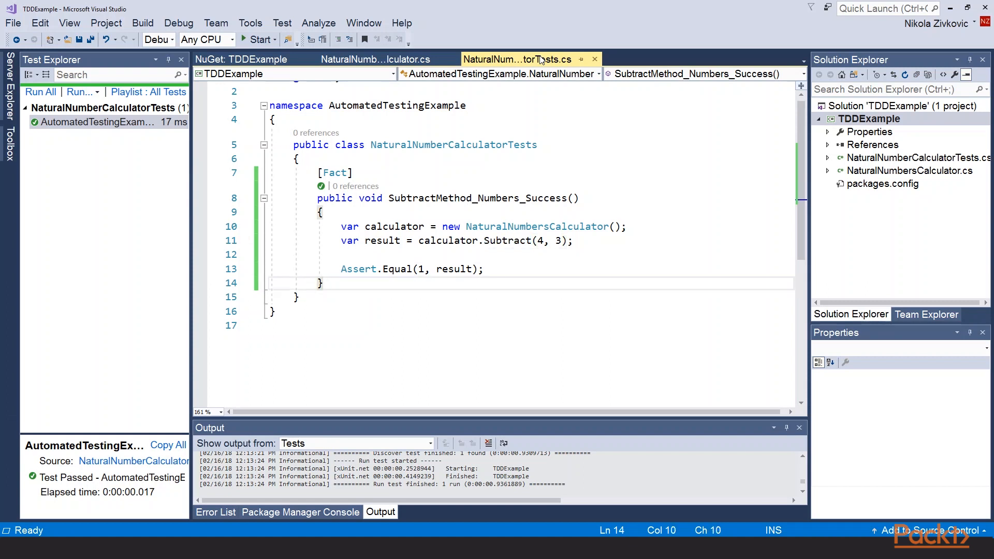
pyautogui.write('[]')
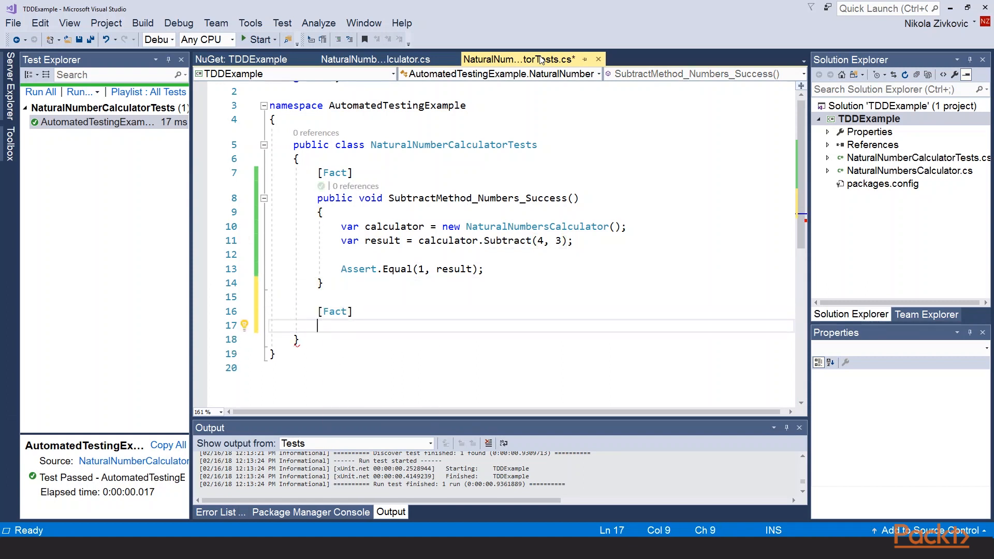
pyautogui.write('public void')
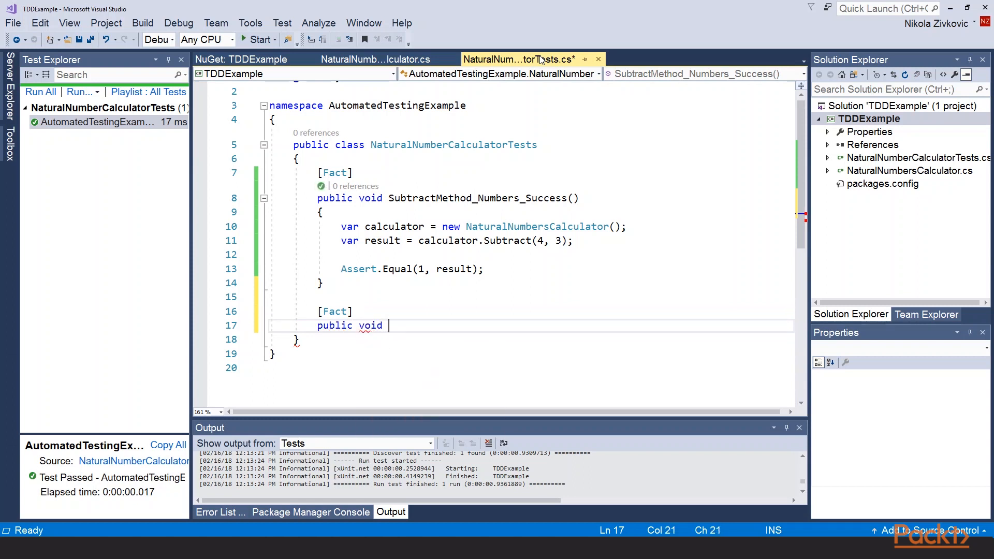
pyautogui.write('SubtractMetho')
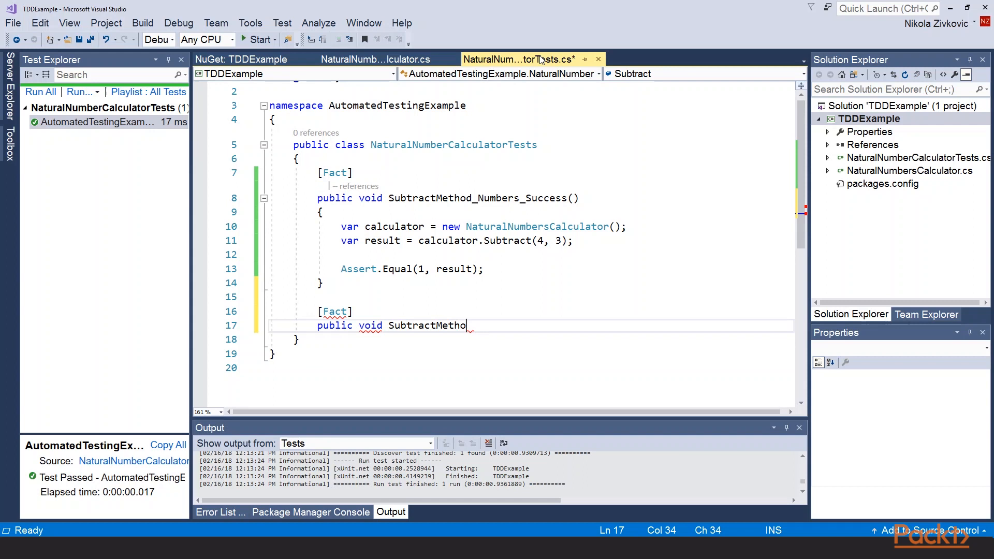
pyautogui.write('d_SecondLargerThanF')
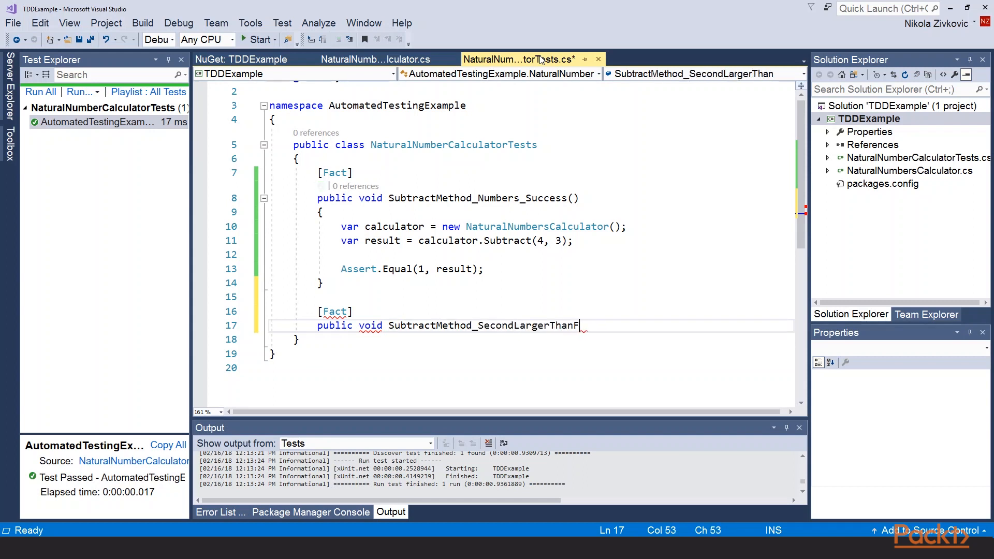
pyautogui.write('irst')
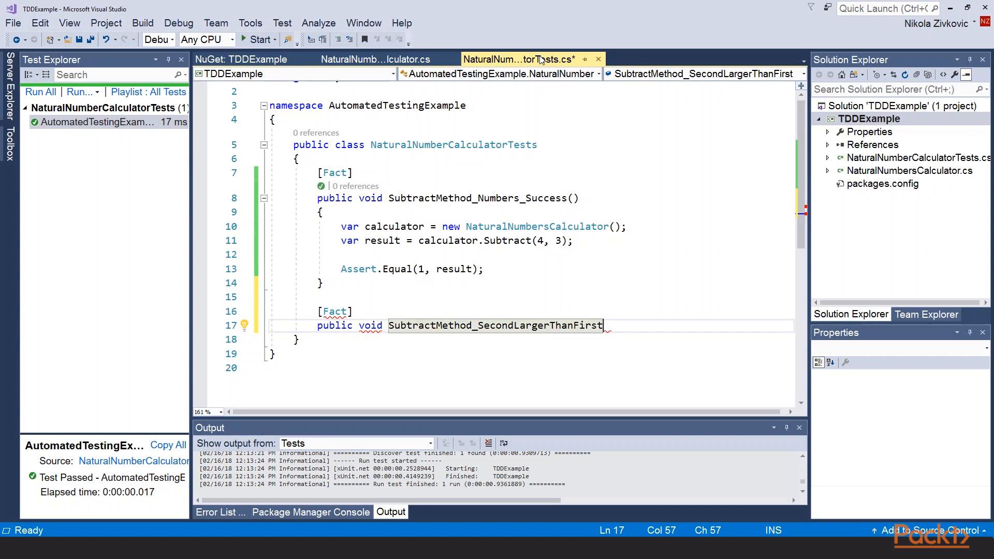
pyautogui.write('_Success(')
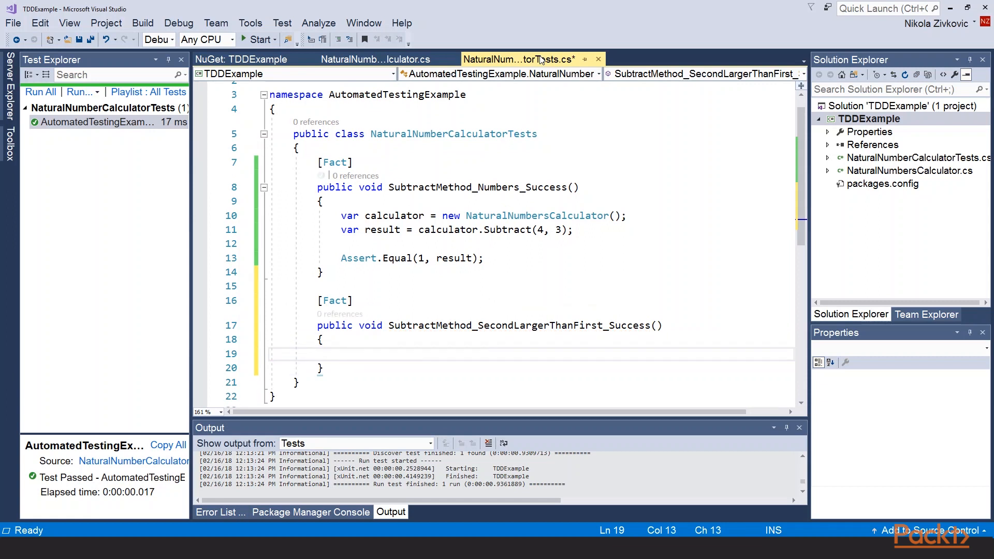
pyautogui.click(444, 216)
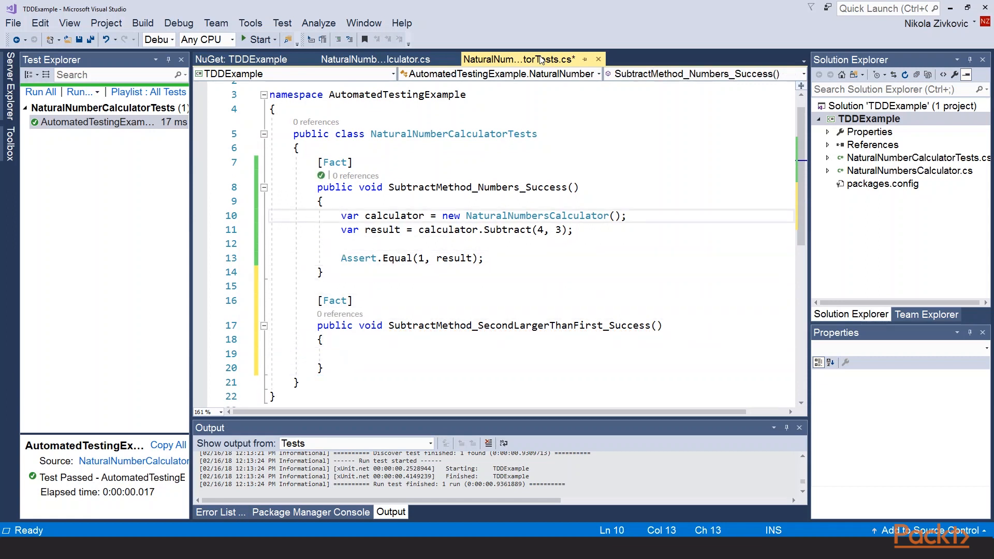
# Step: Fill the new test with Subtract(4, 5) expecting 0, then build to discover it
pyautogui.click(307, 286)
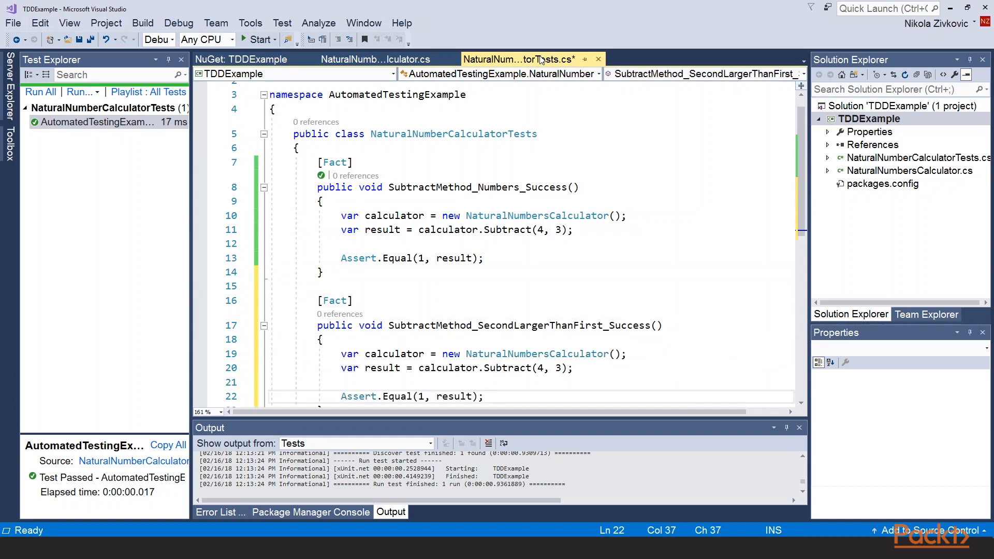
pyautogui.click(554, 368)
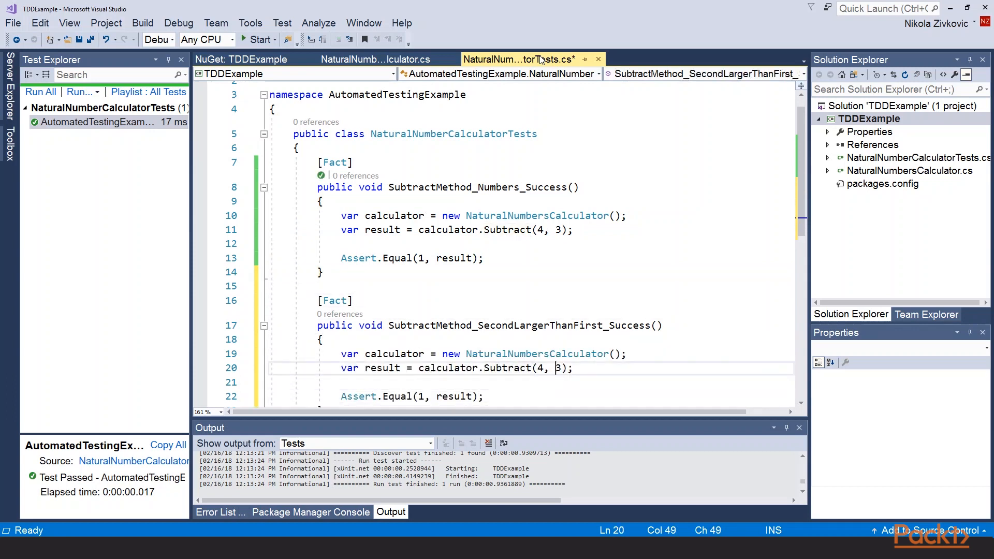
pyautogui.write('5')
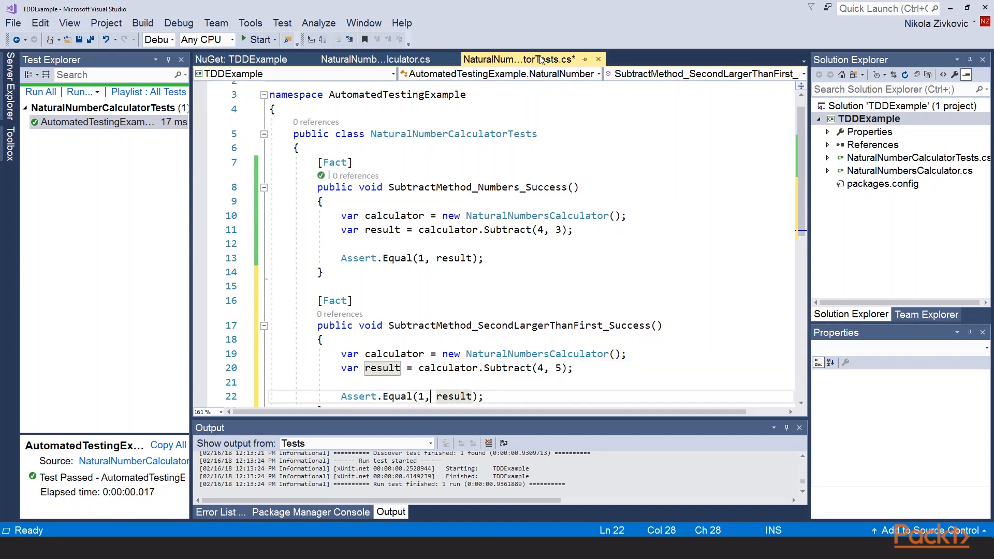
pyautogui.write('0')
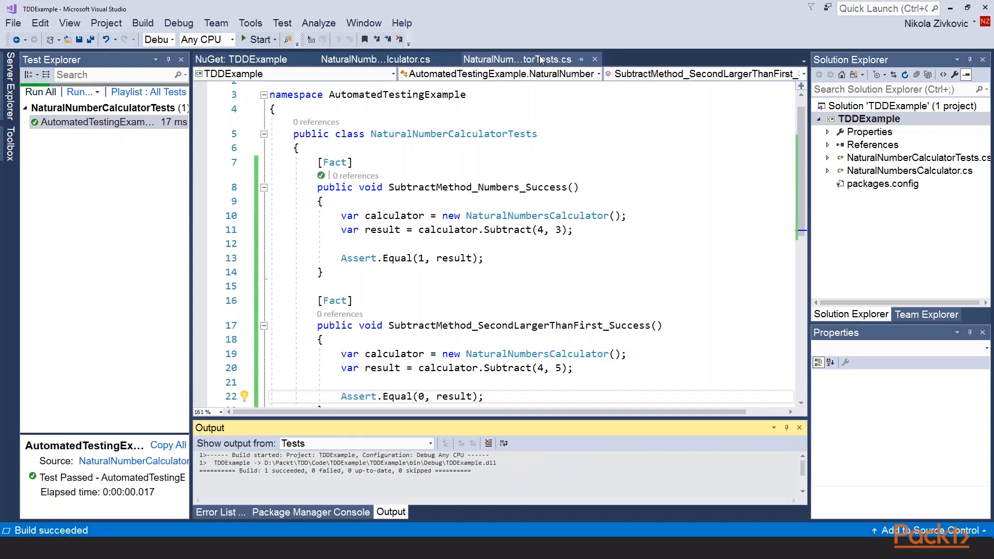
pyautogui.rightClick(83, 136)
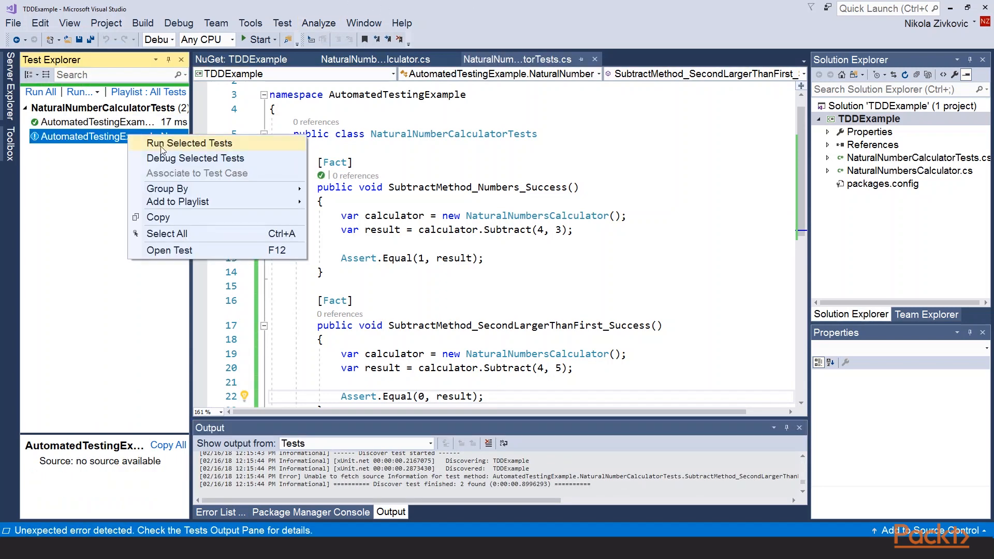
# Step: Run the tests, with the new test failing (expected 0, got -1), and open NaturalNumbersCalculator.cs
pyautogui.click(189, 143)
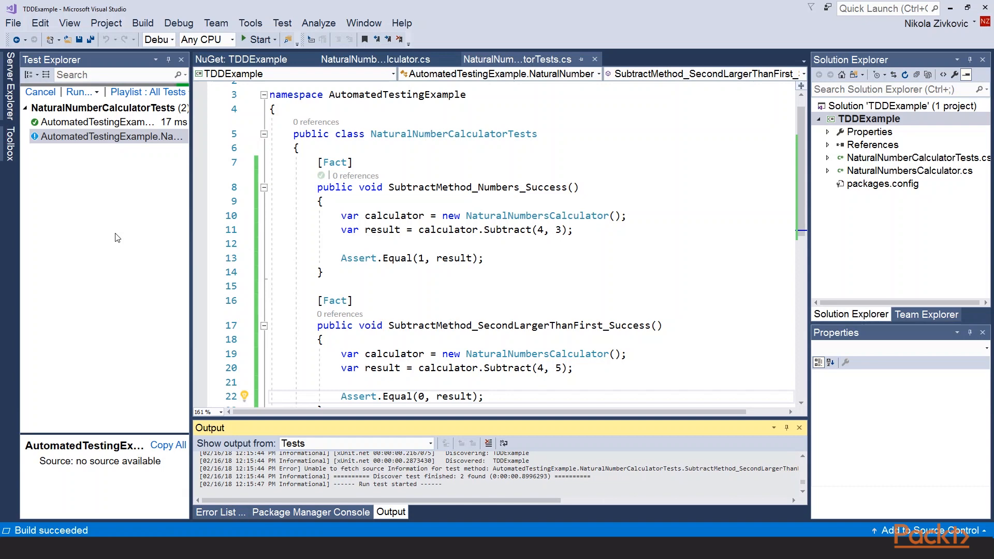
pyautogui.click(40, 92)
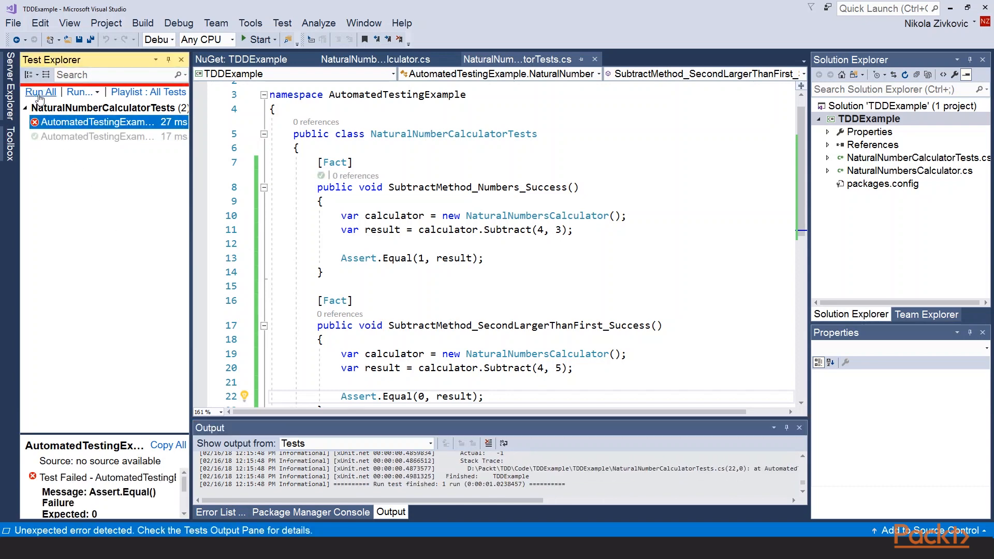
pyautogui.click(39, 92)
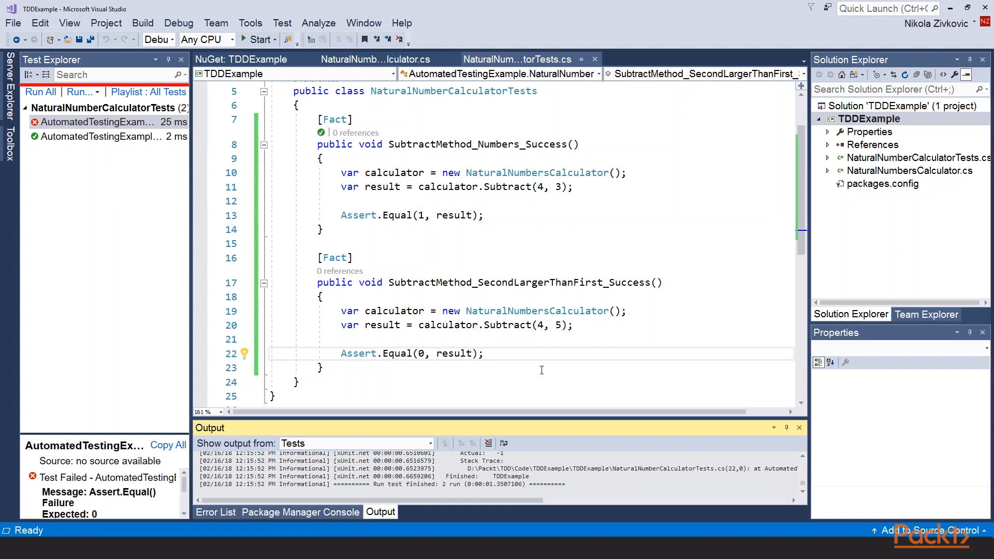
pyautogui.moveTo(500, 307)
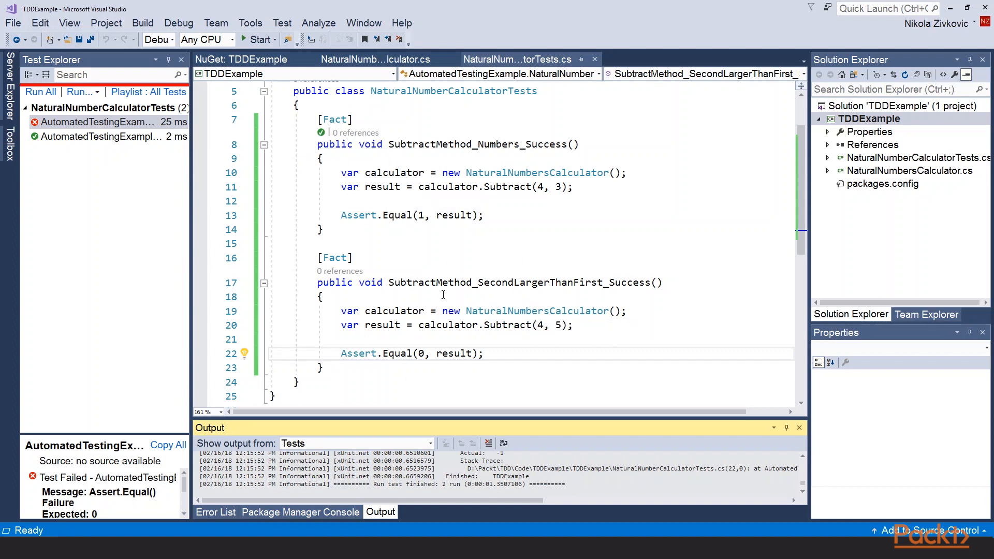
pyautogui.click(460, 388)
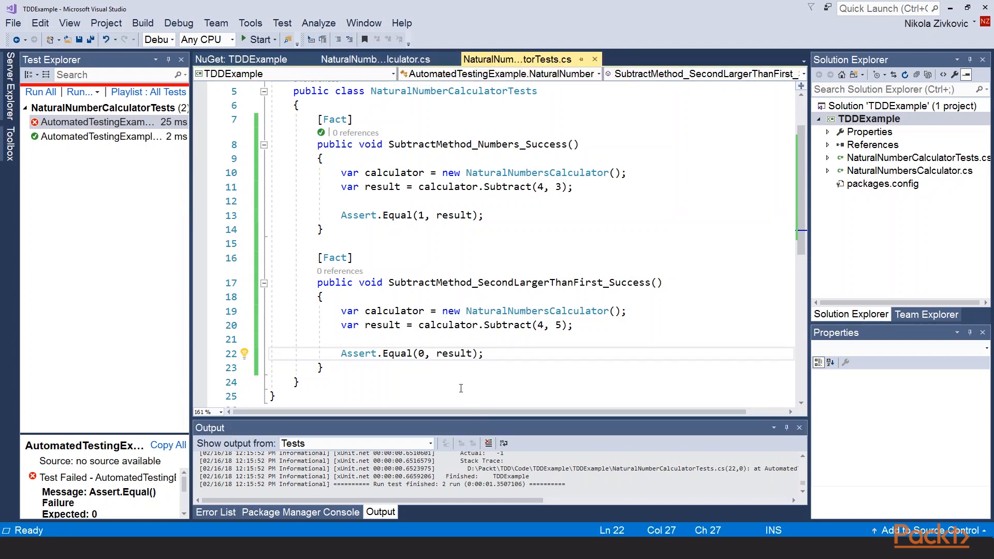
pyautogui.moveTo(496, 323)
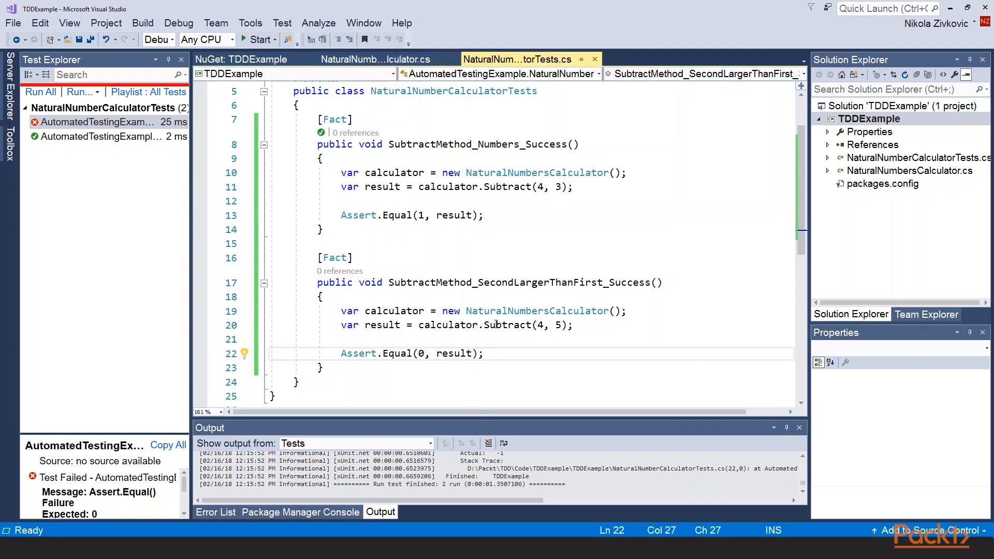
pyautogui.click(374, 59)
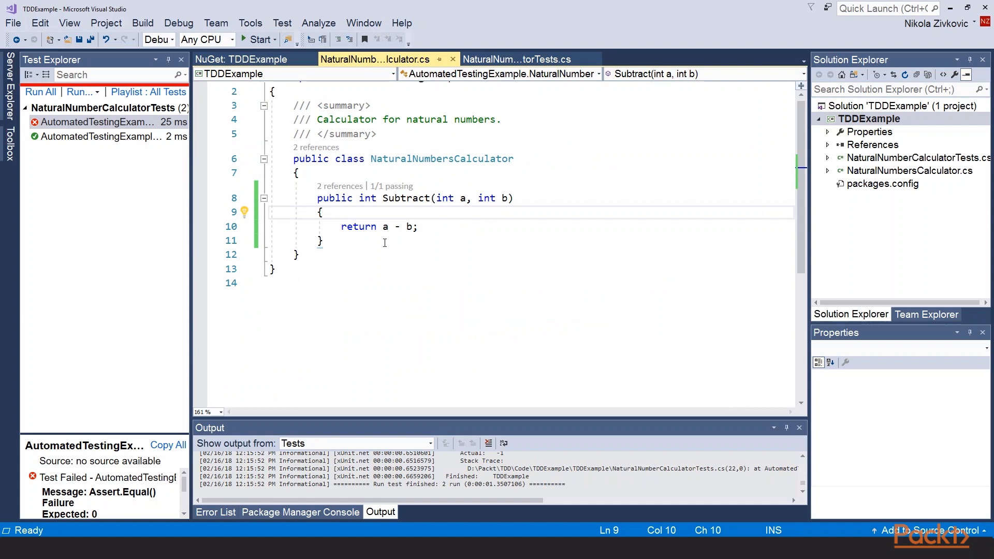
# Step: Add 'if (b > a) return 0;' above 'return a - b' and rerun all tests, both passing
pyautogui.write('if (b > a')
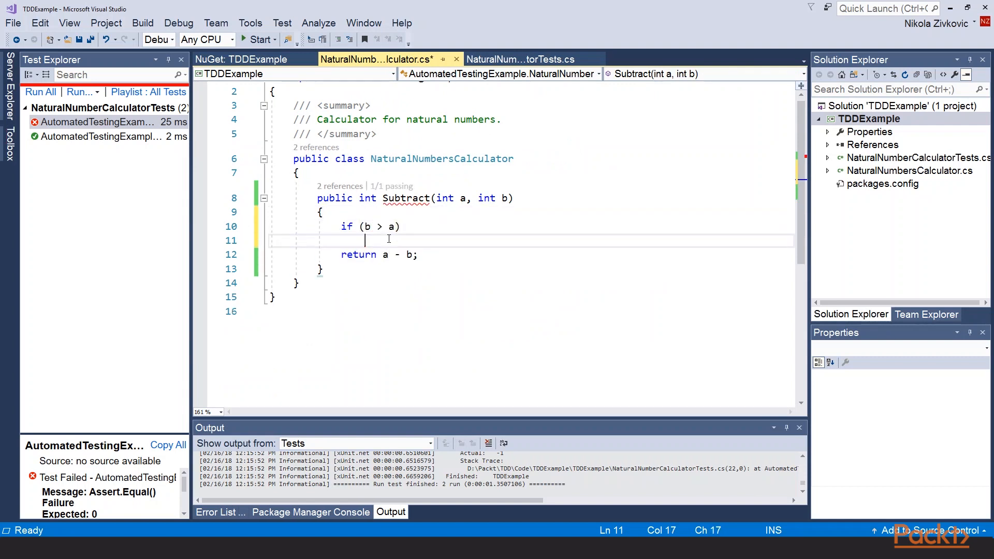
pyautogui.write('return 0;')
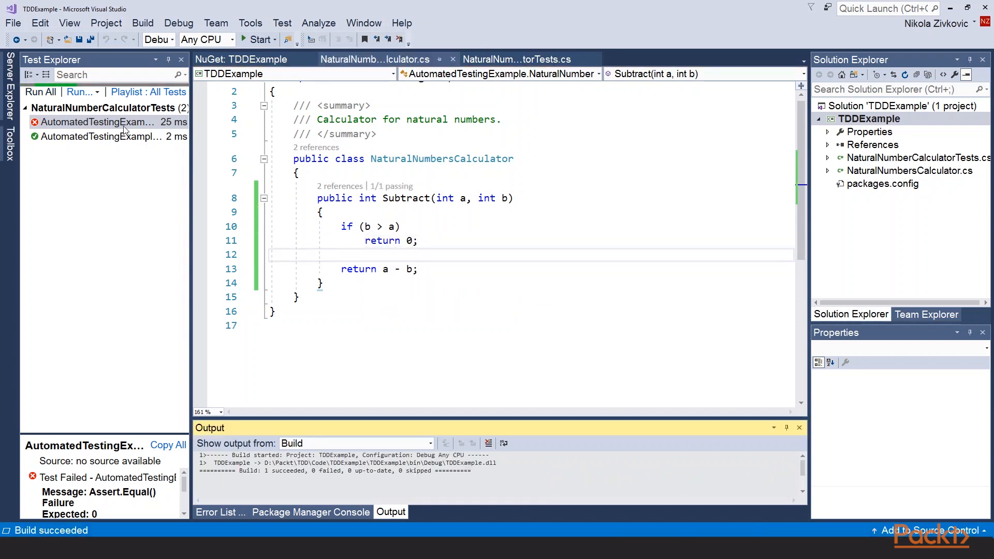
pyautogui.click(40, 93)
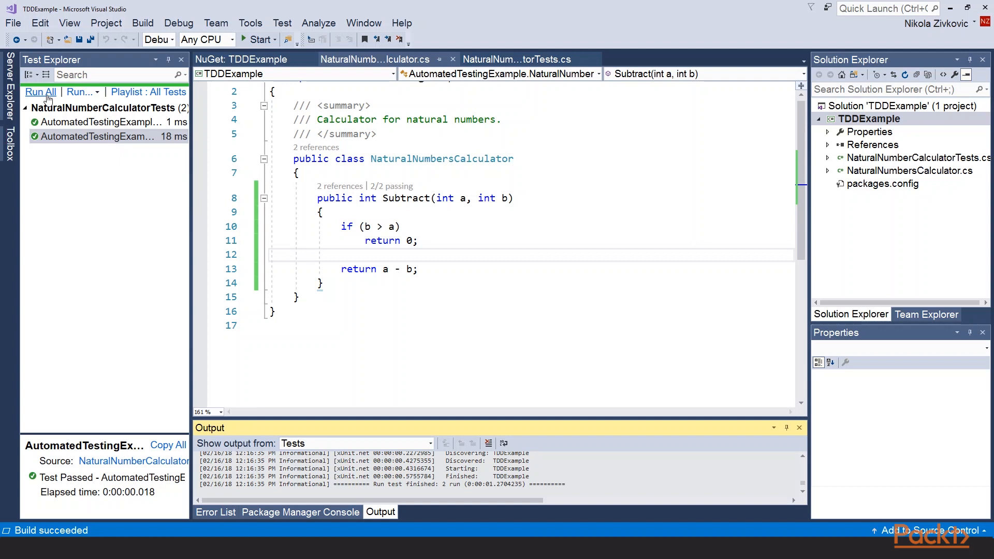
pyautogui.click(358, 226)
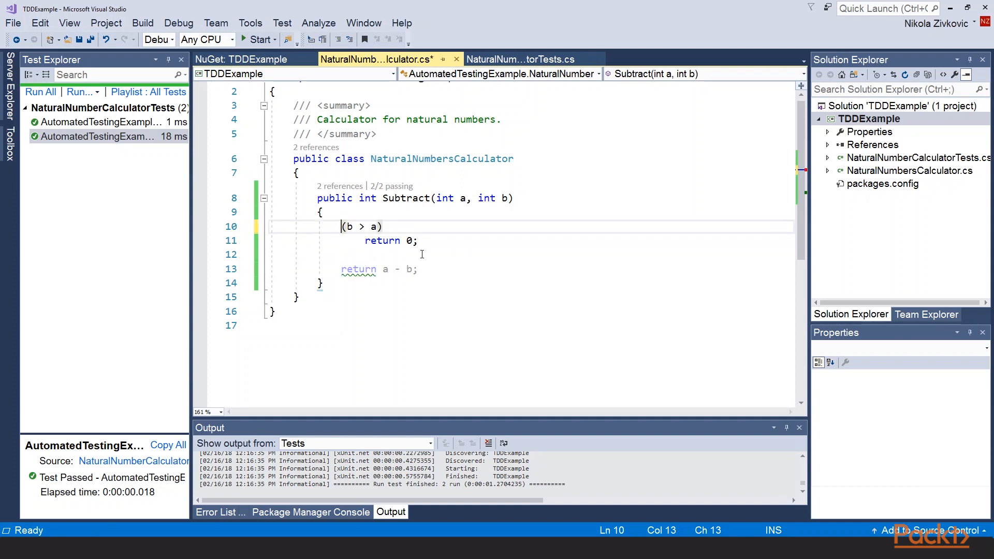
# Step: Replace Subtract's body with 'return (b > a) ? 0 : a - b;' and confirm both tests pass
pyautogui.write('?')
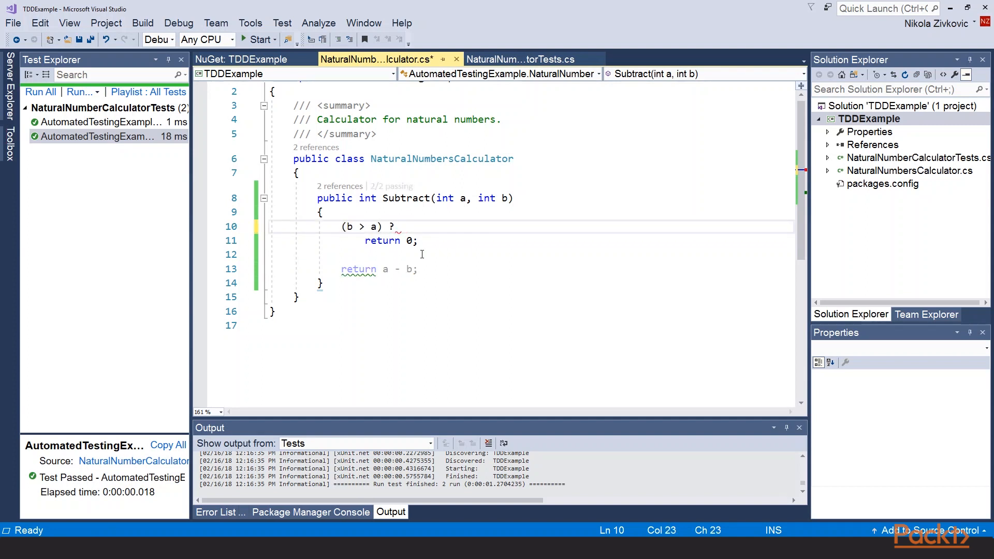
pyautogui.write('0 :')
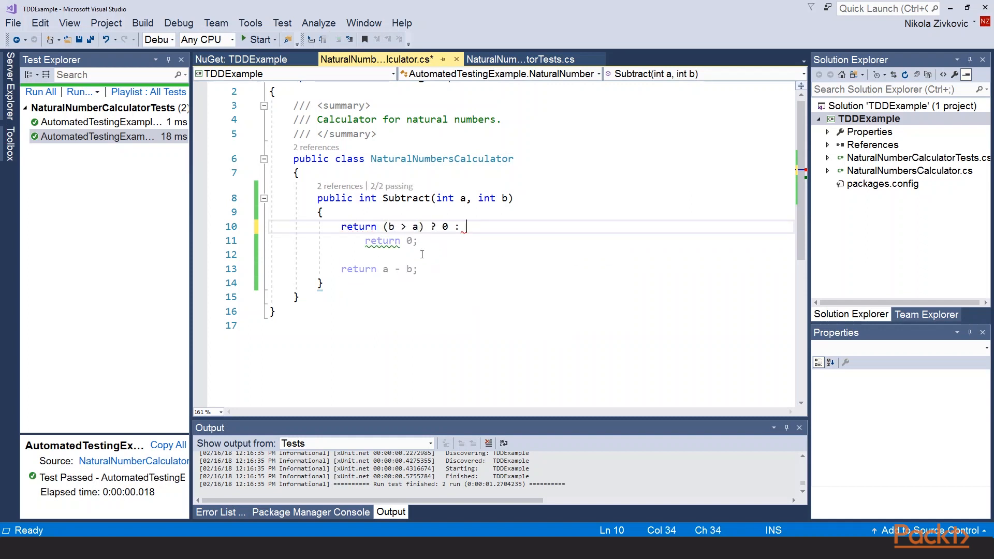
pyautogui.write('a -')
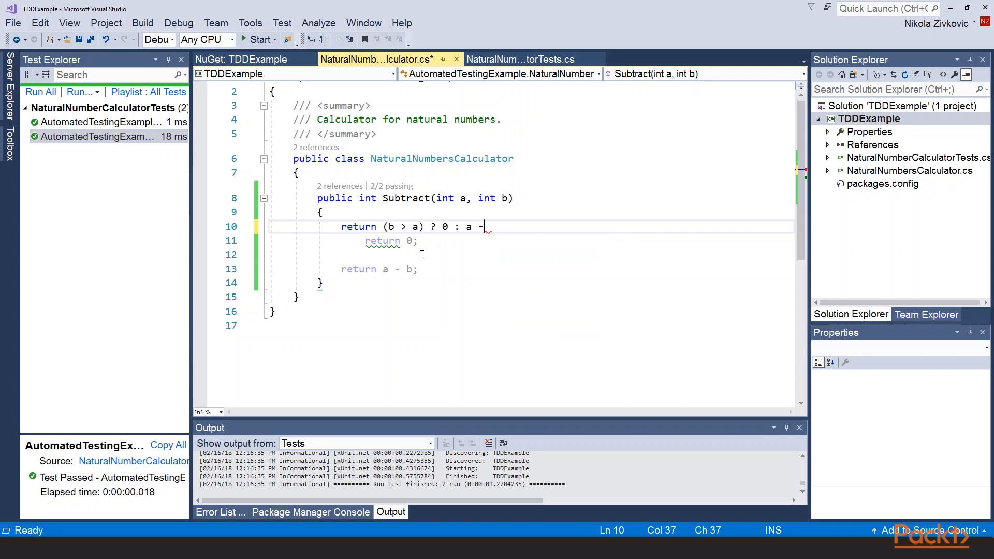
pyautogui.write('b;')
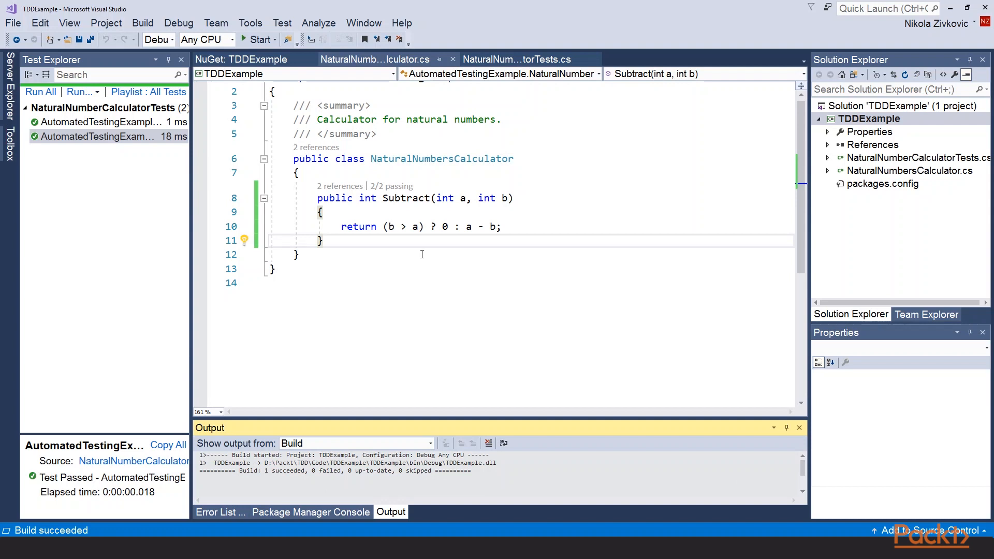
pyautogui.moveTo(121, 26)
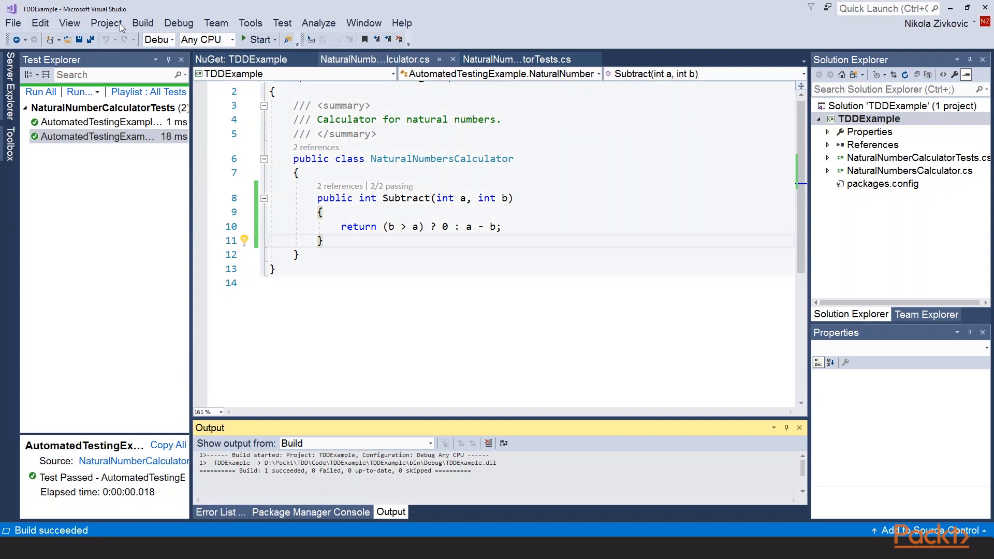
pyautogui.click(40, 93)
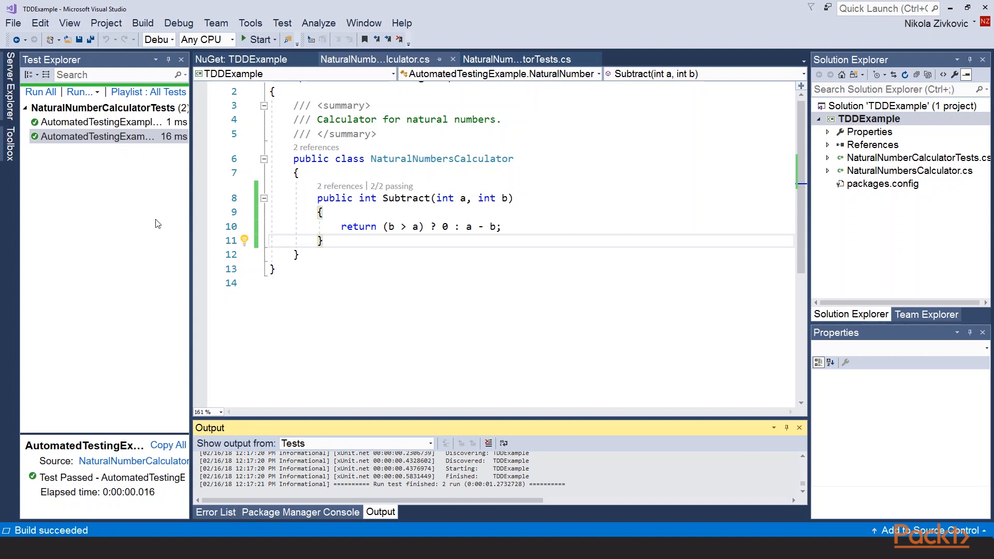
pyautogui.moveTo(379, 4)
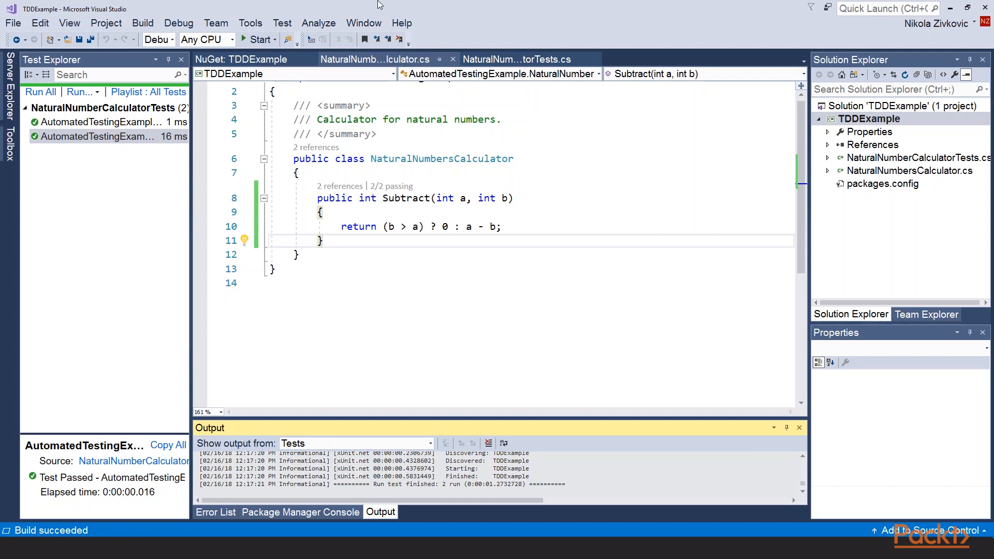